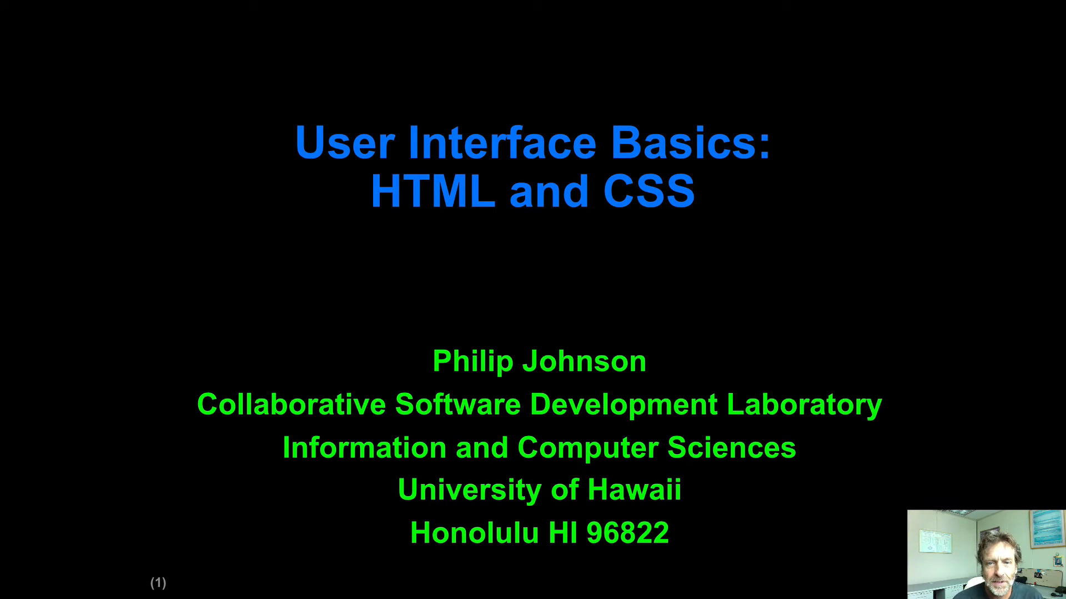
- Advance the slideshow to the final Demo slide of the UI Basics lecture
key(Right)
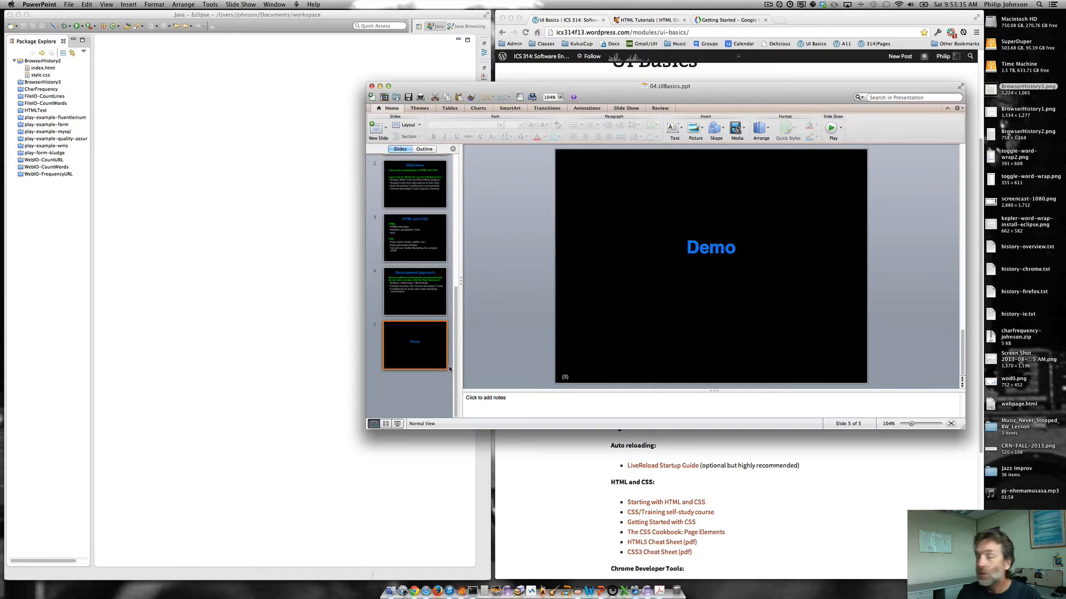
mouse_move(276, 410)
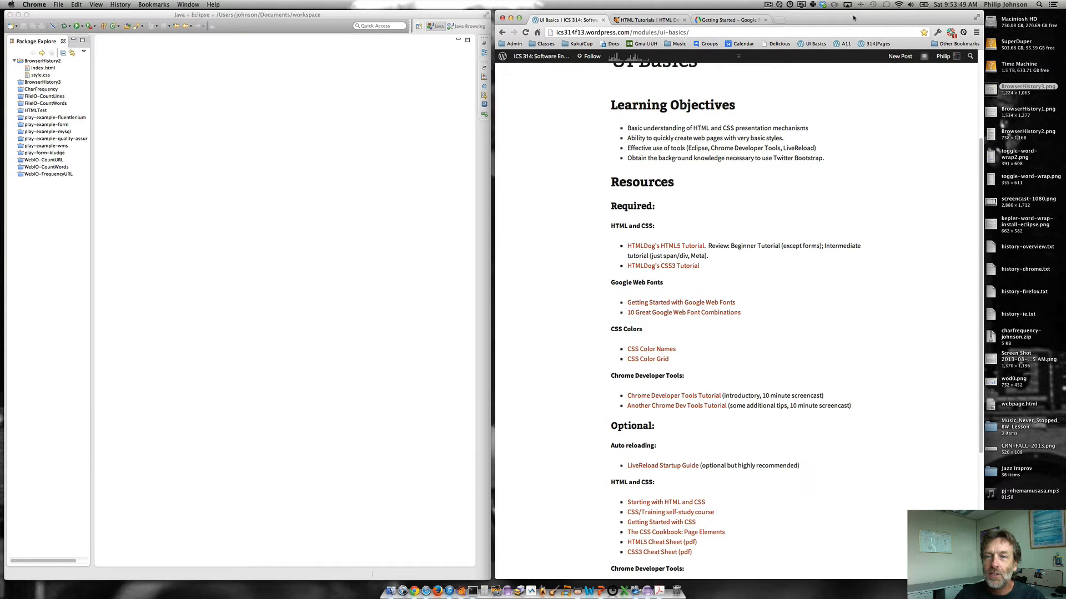
- From the UI Basics resources list, open HTMLDog's HTML5 Tutorial in a new tab
click(542, 55)
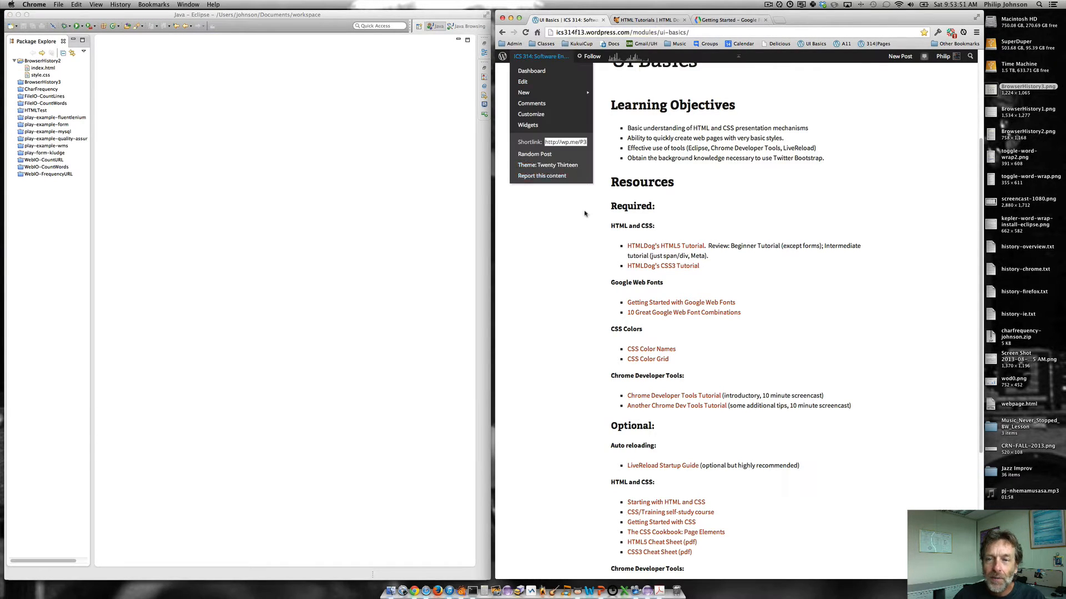
click(585, 214)
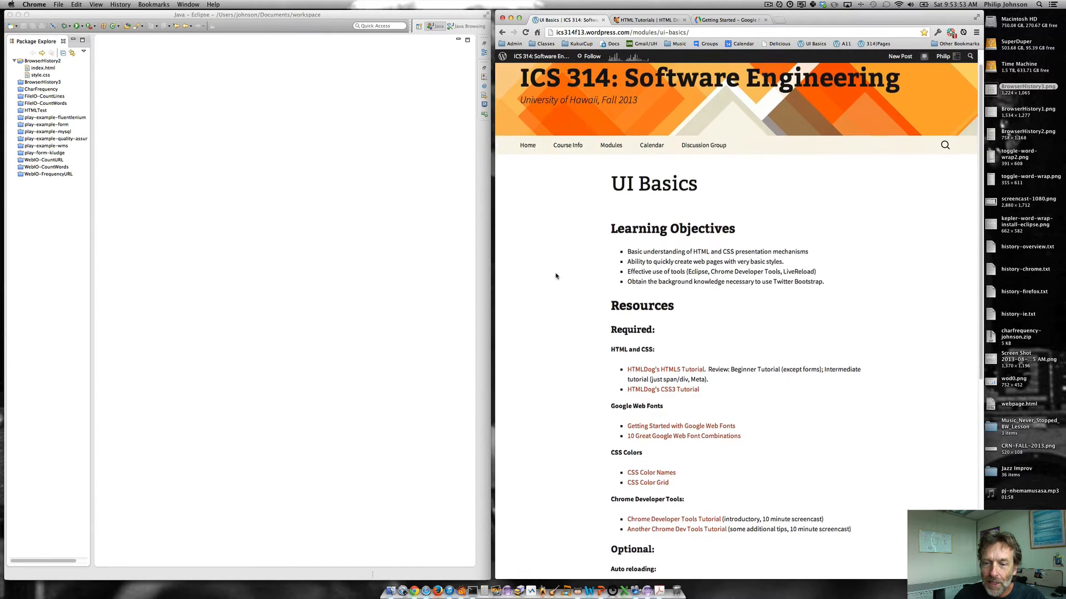
scroll(down, 3)
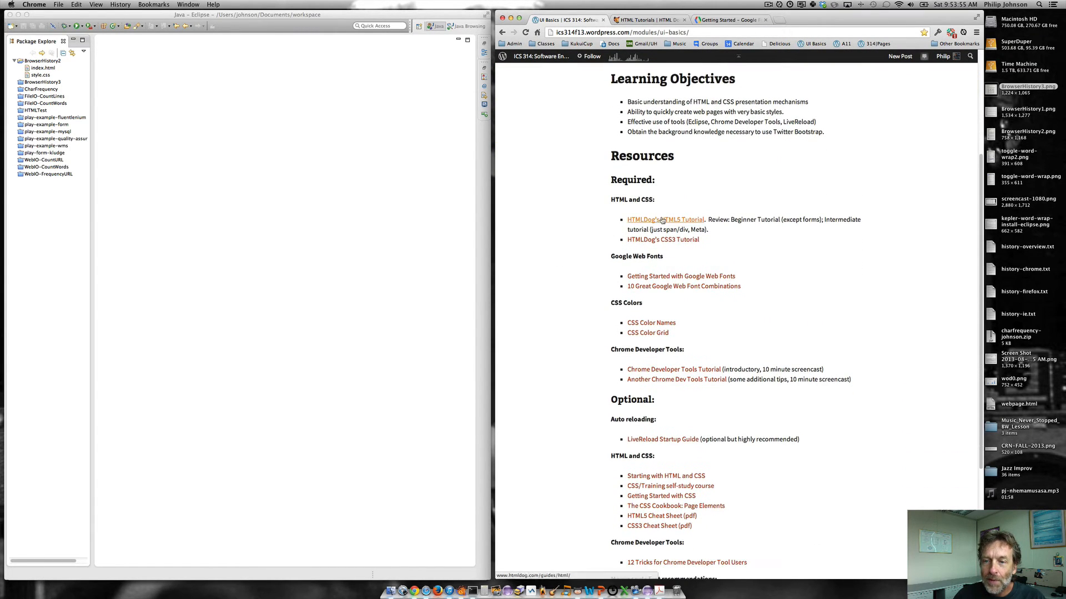
click(665, 220)
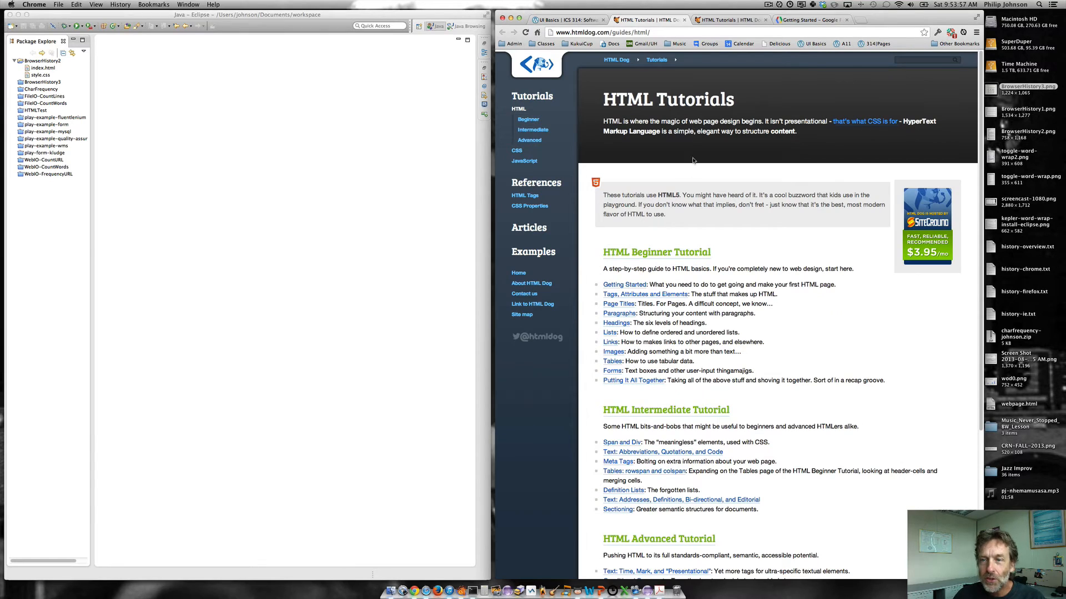
mouse_move(615, 353)
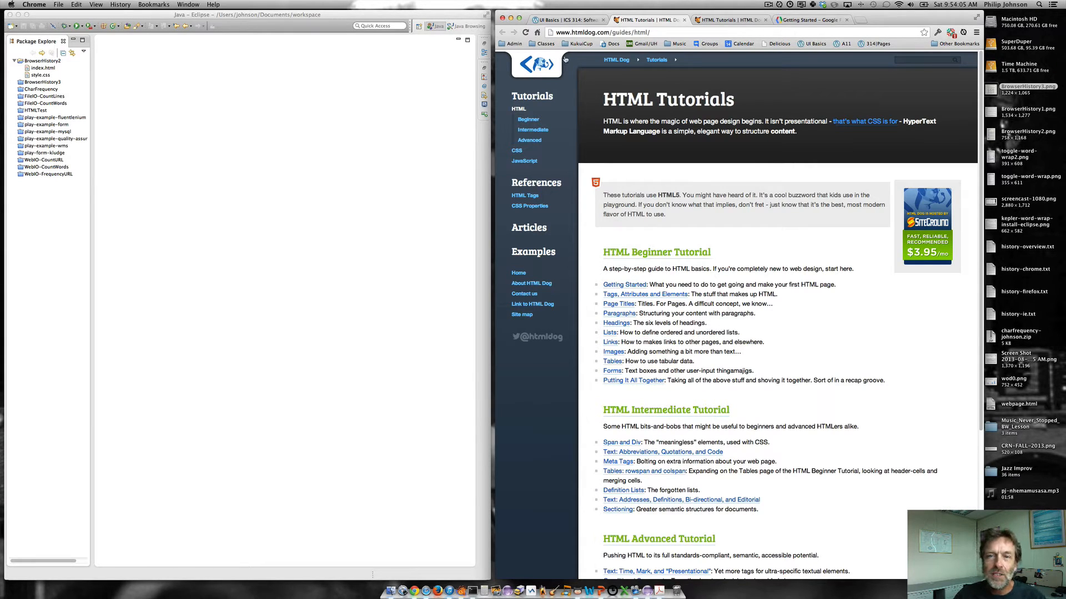
- Open HTMLDog's CSS3 Tutorial in another tab, then return to the UI Basics page
click(564, 18)
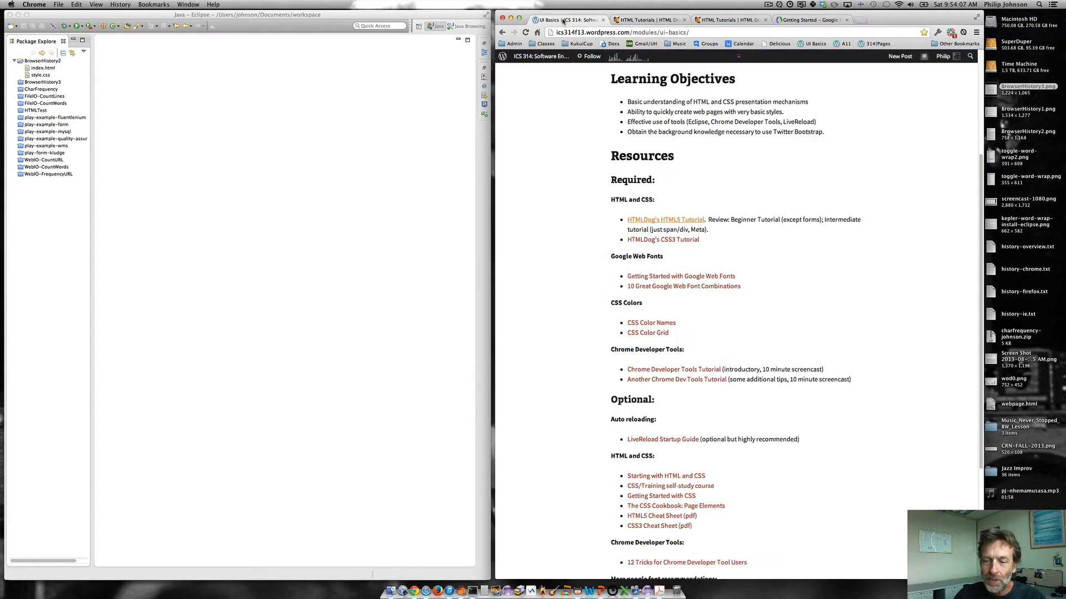
click(662, 240)
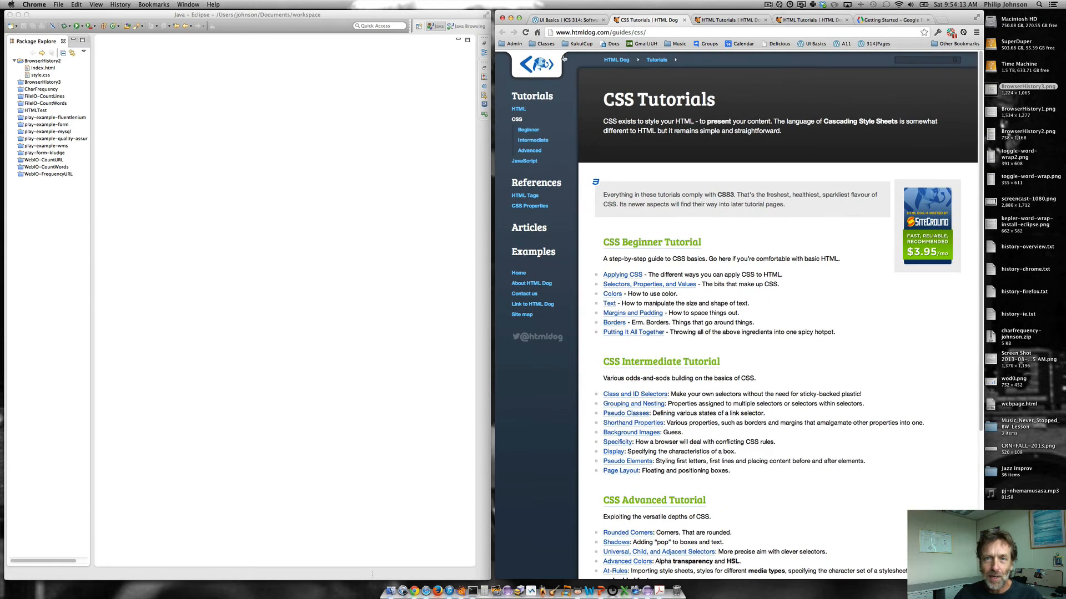
click(562, 18)
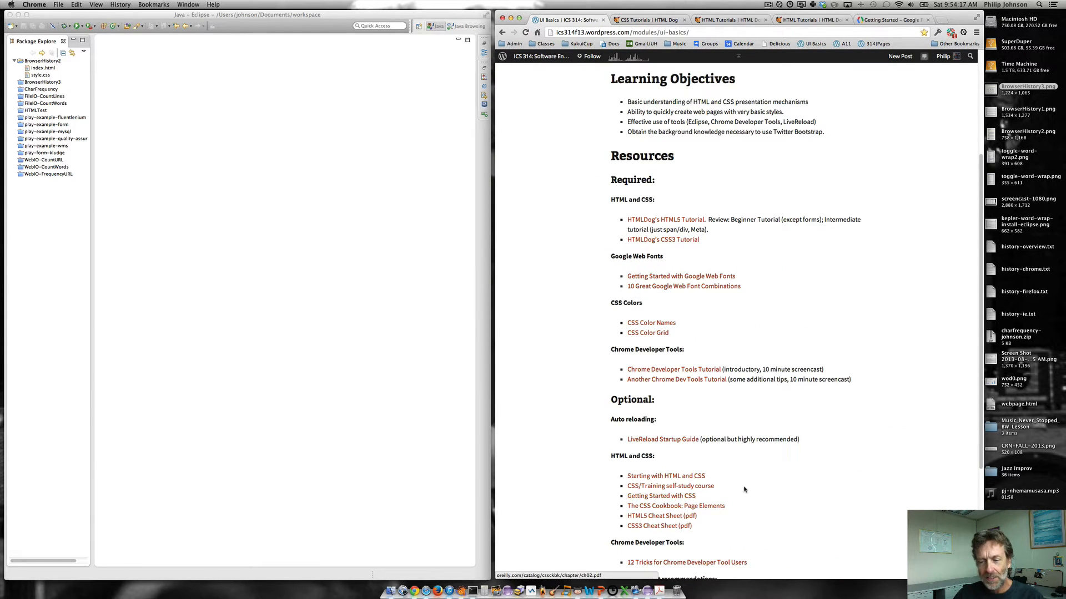
mouse_move(651, 222)
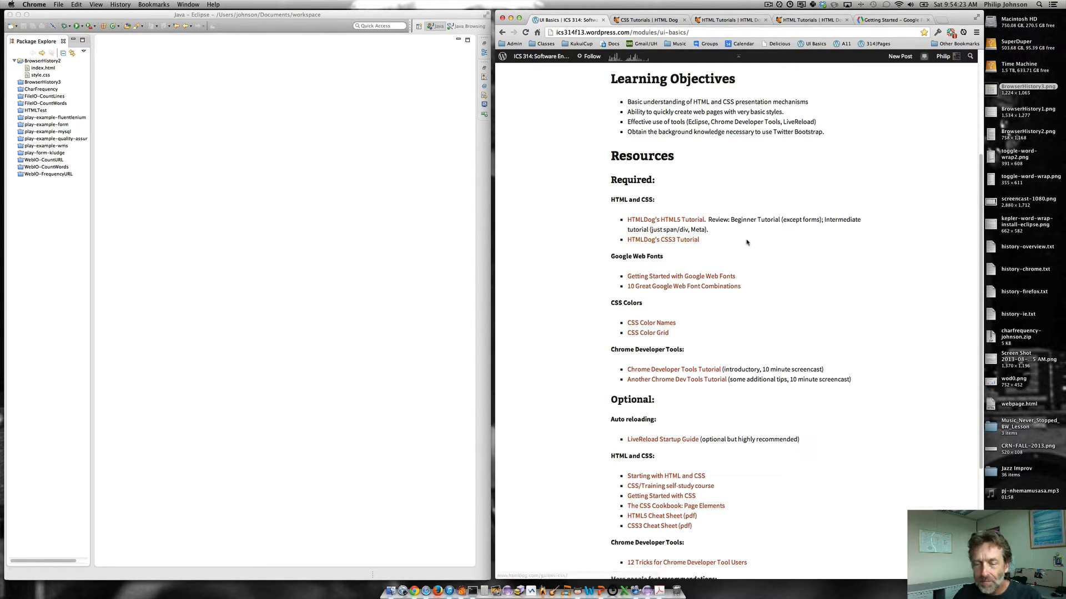
mouse_move(803, 277)
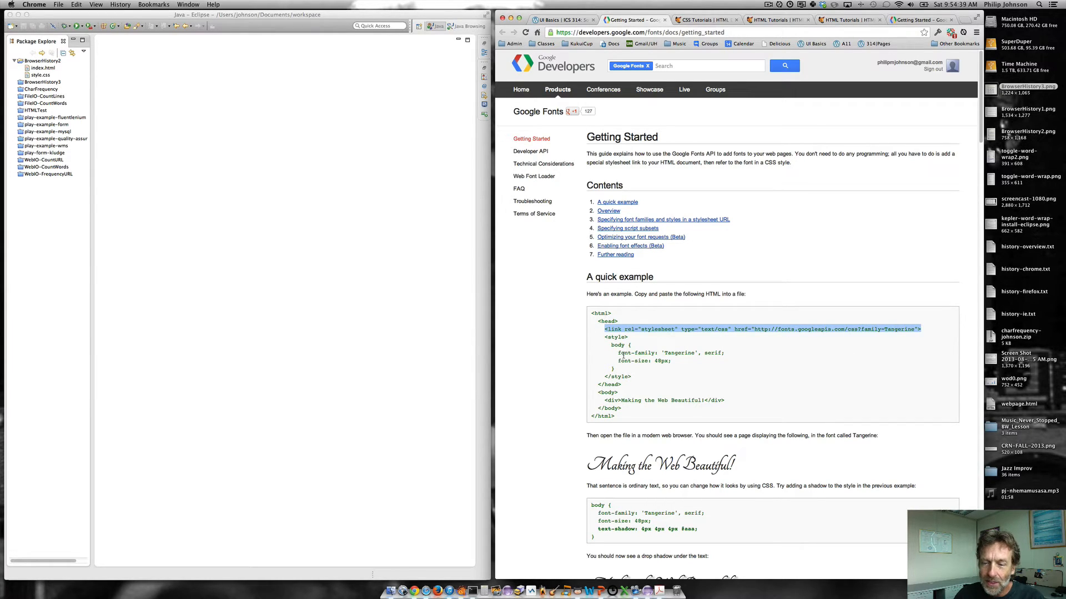
- Review the Google Fonts quick example code, then return to the UI Basics tab
double_click(617, 344)
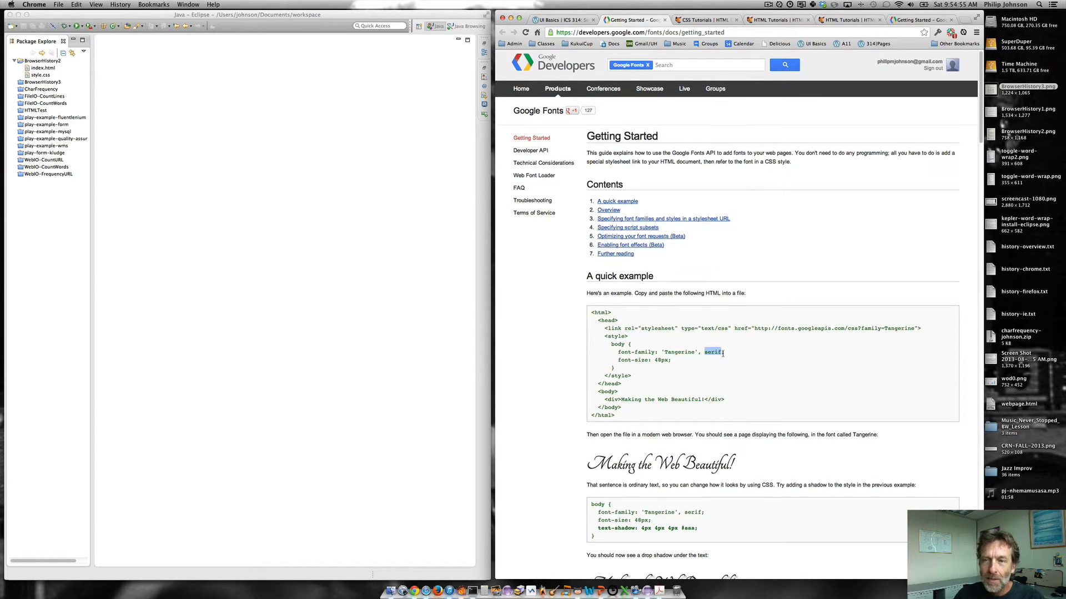
click(558, 19)
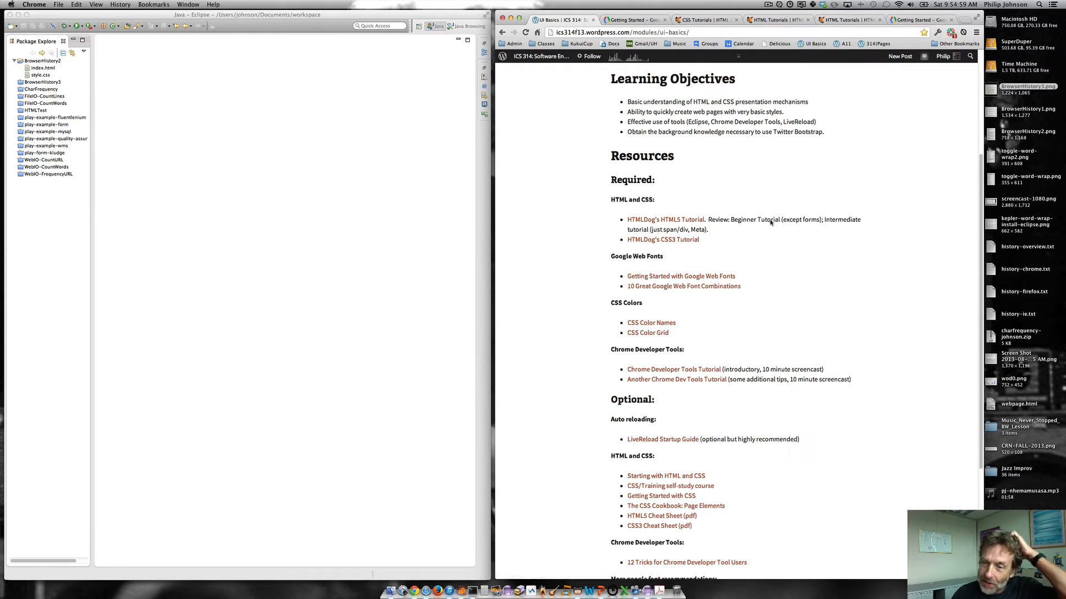
- Open the 10 Great Google WebFont Combinations article and look through its font pairings
click(683, 287)
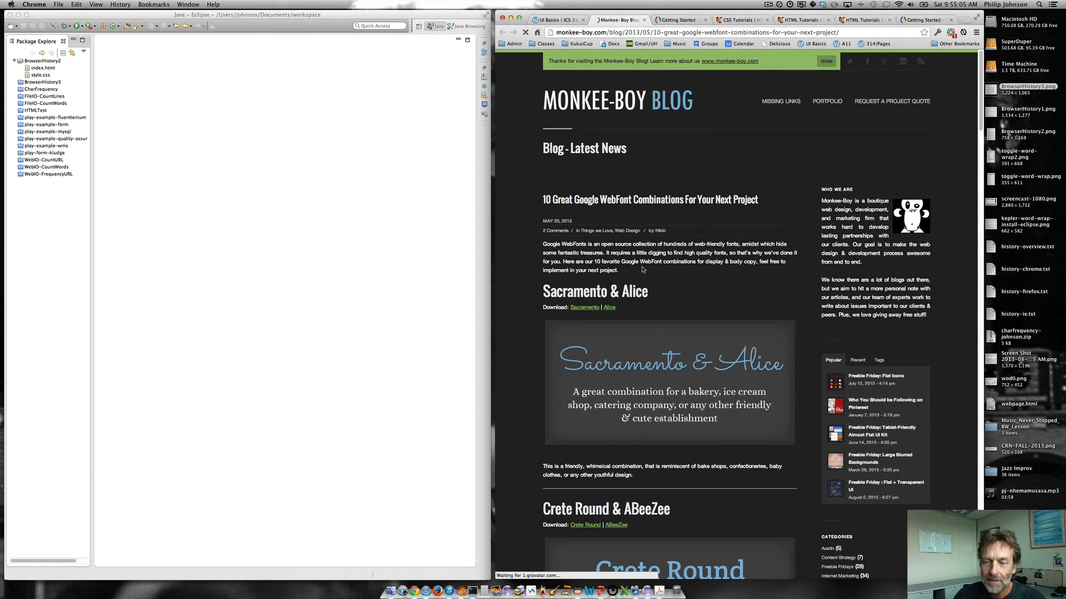
scroll(down, 3)
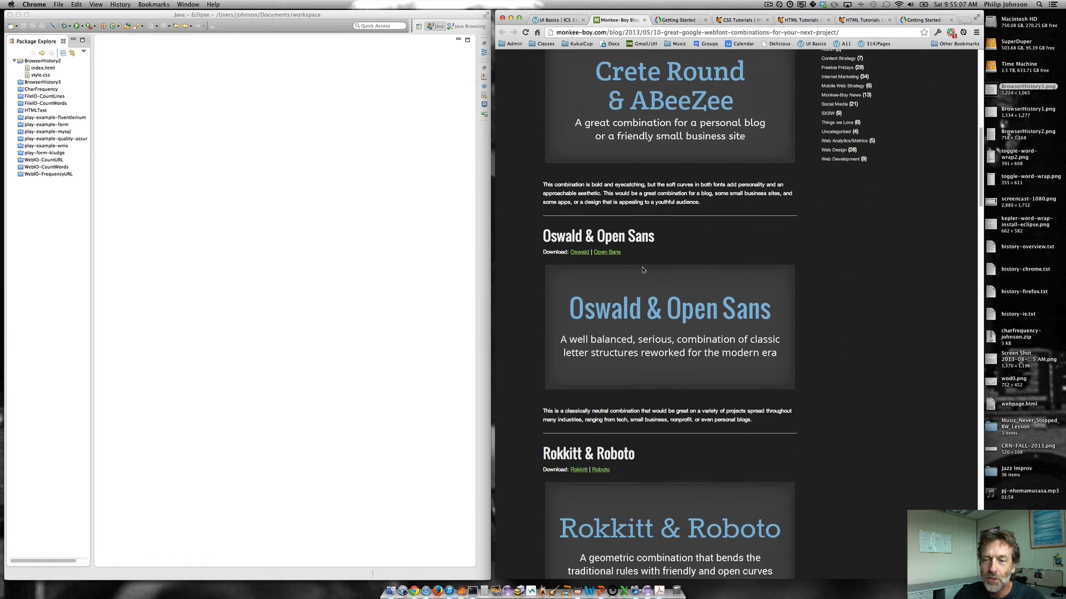
scroll(down, 3)
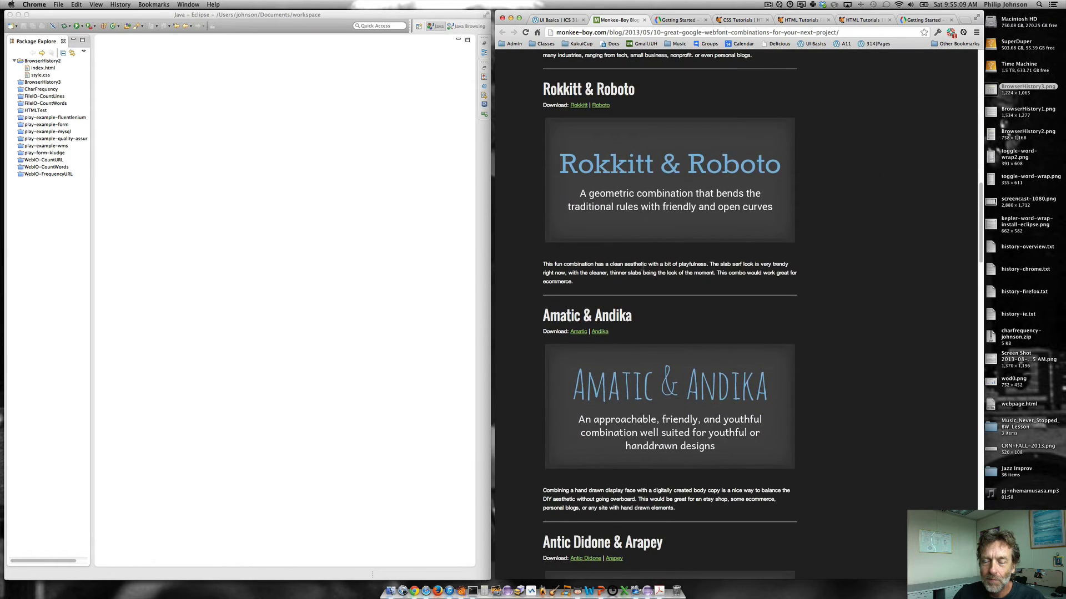
scroll(down, 3)
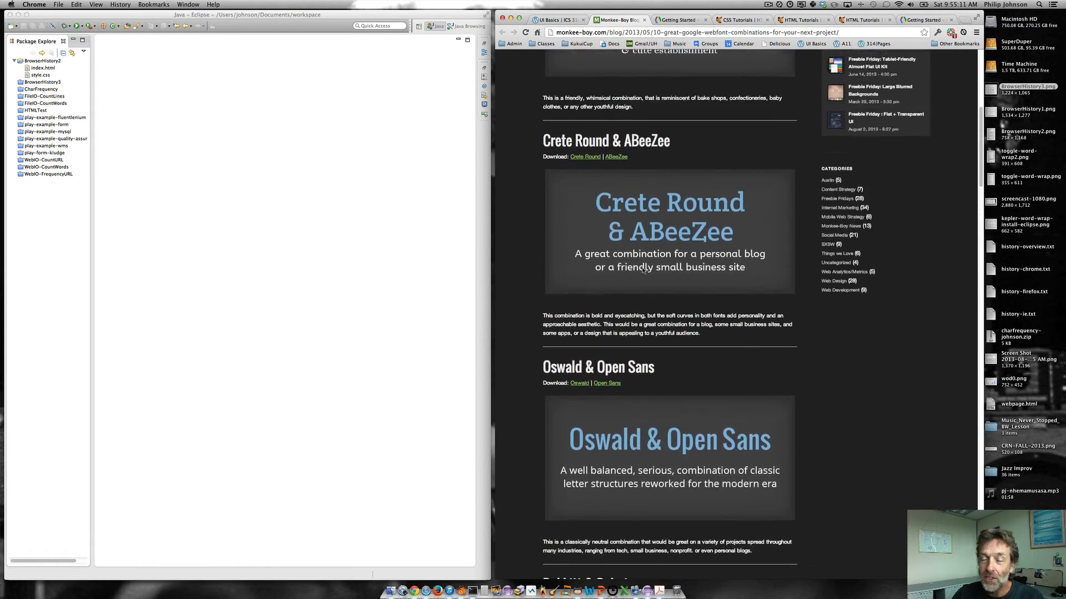
scroll(up, 3)
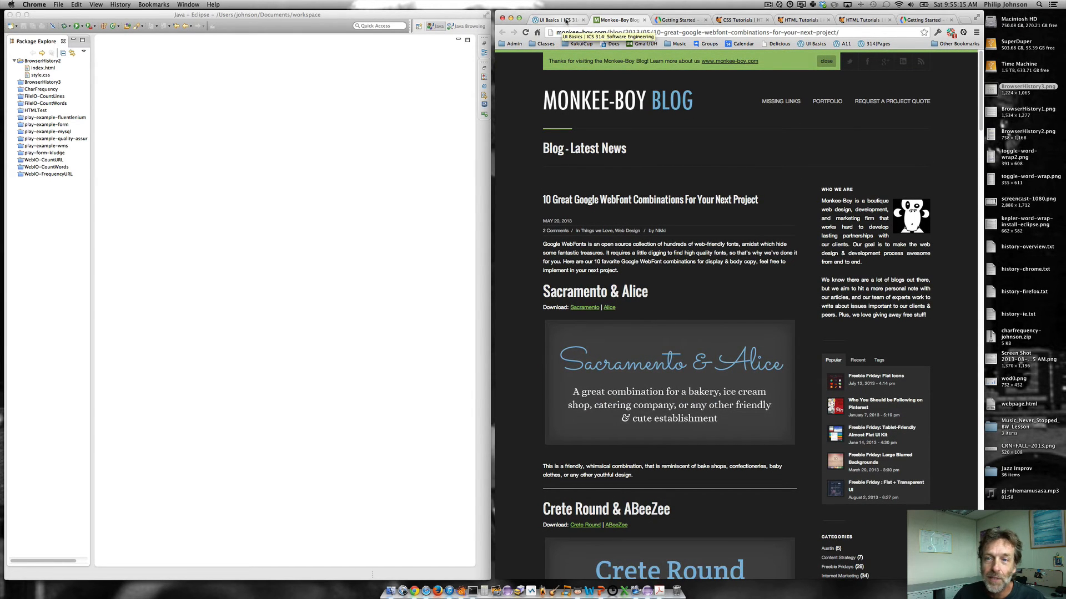
- Scan the UI Basics page's Resources list and return to its learning objectives at the top
click(559, 18)
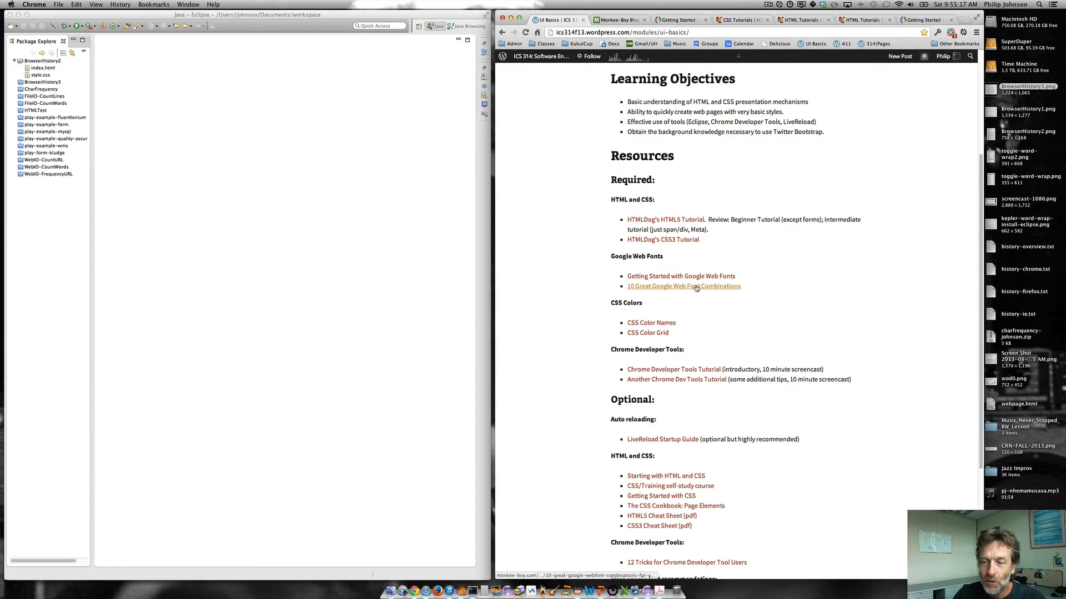
scroll(down, 3)
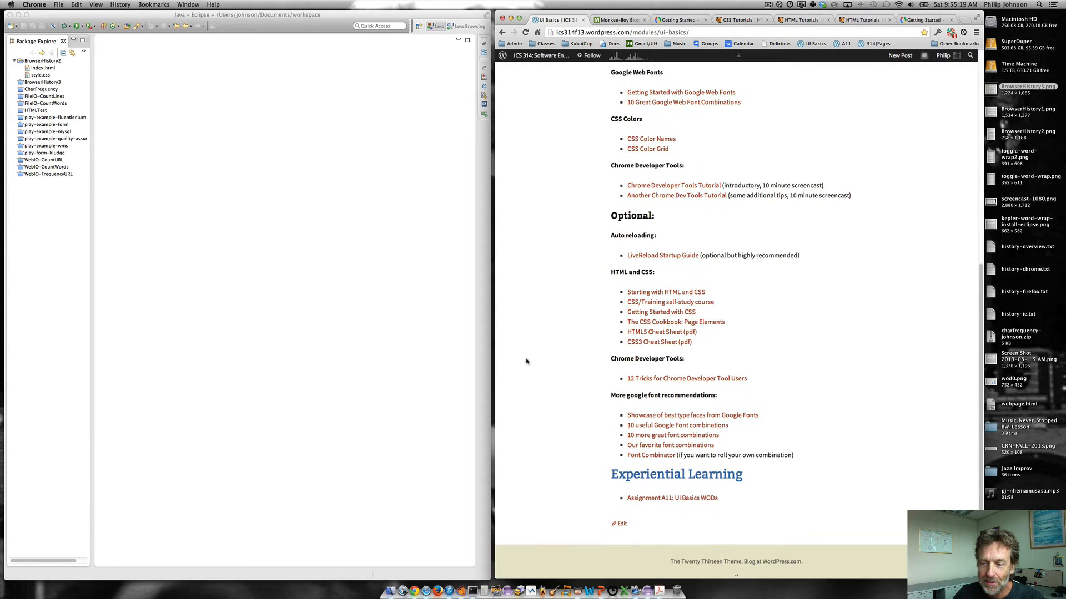
mouse_move(657, 459)
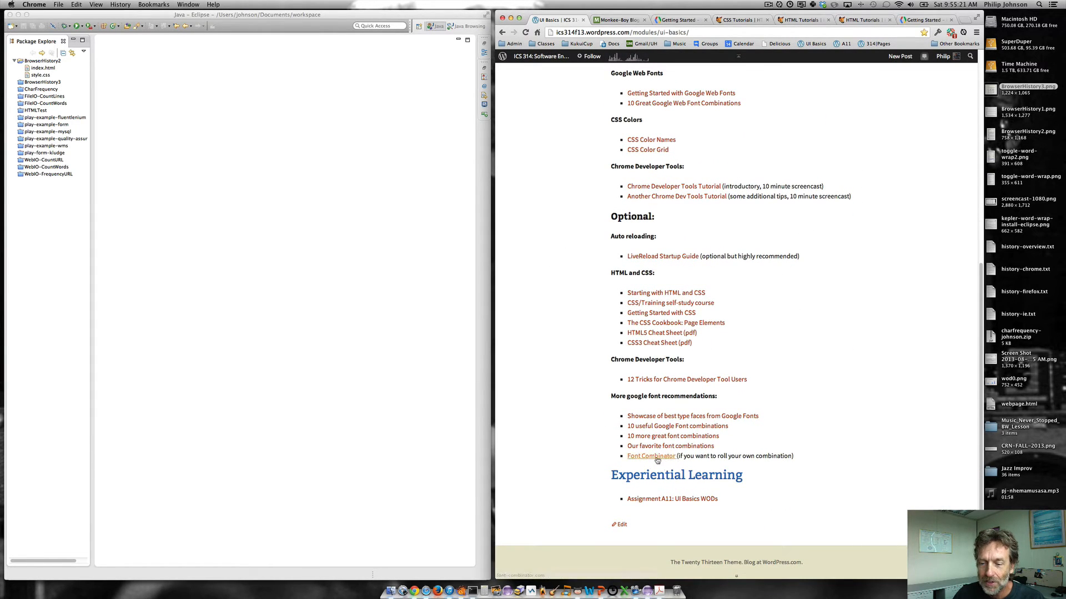
mouse_move(660, 419)
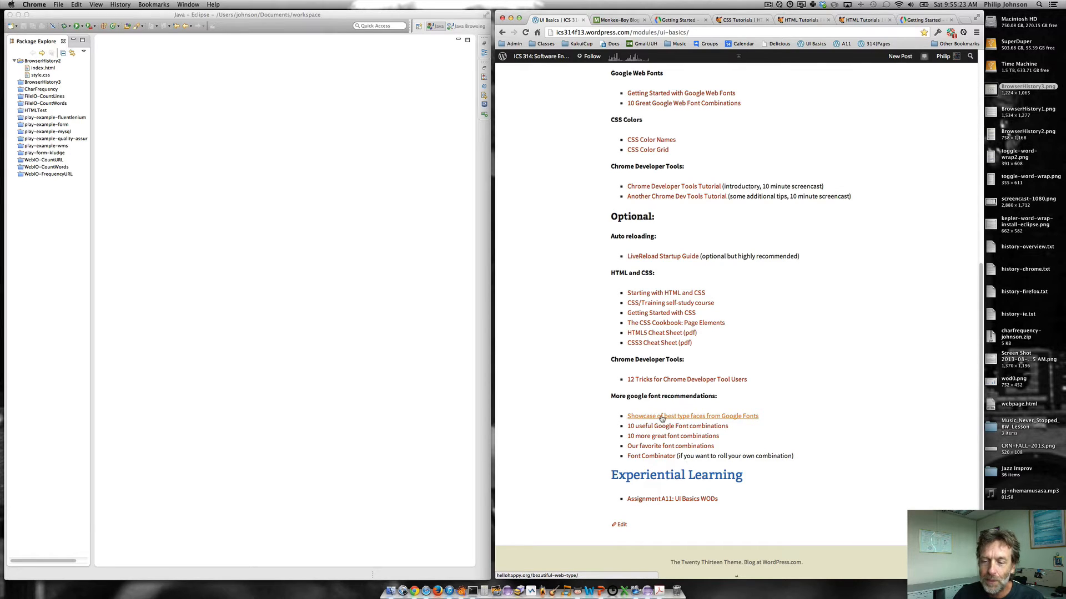
mouse_move(662, 446)
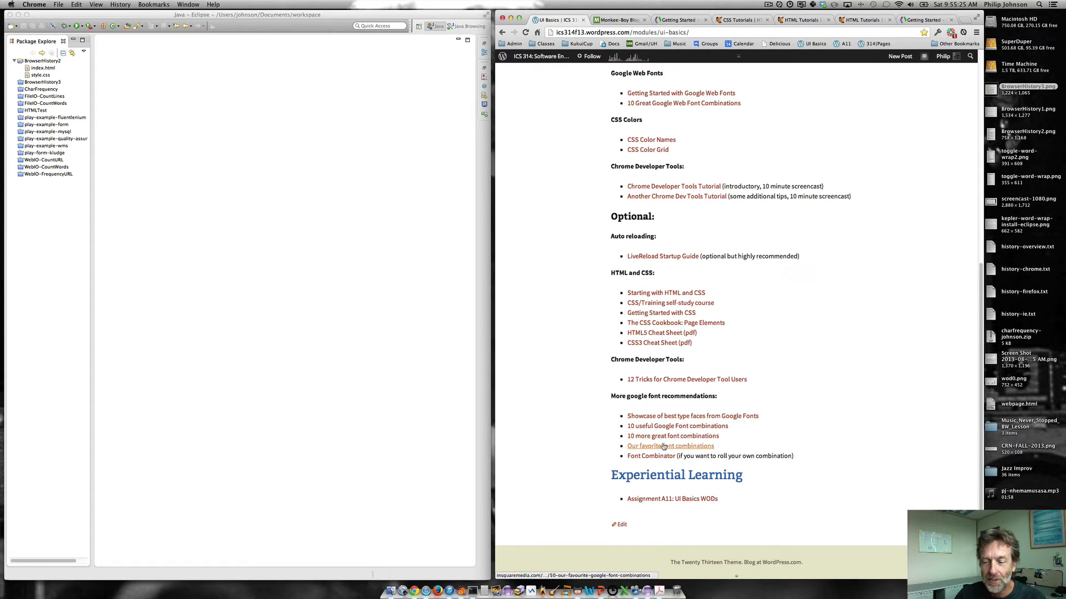
mouse_move(662, 459)
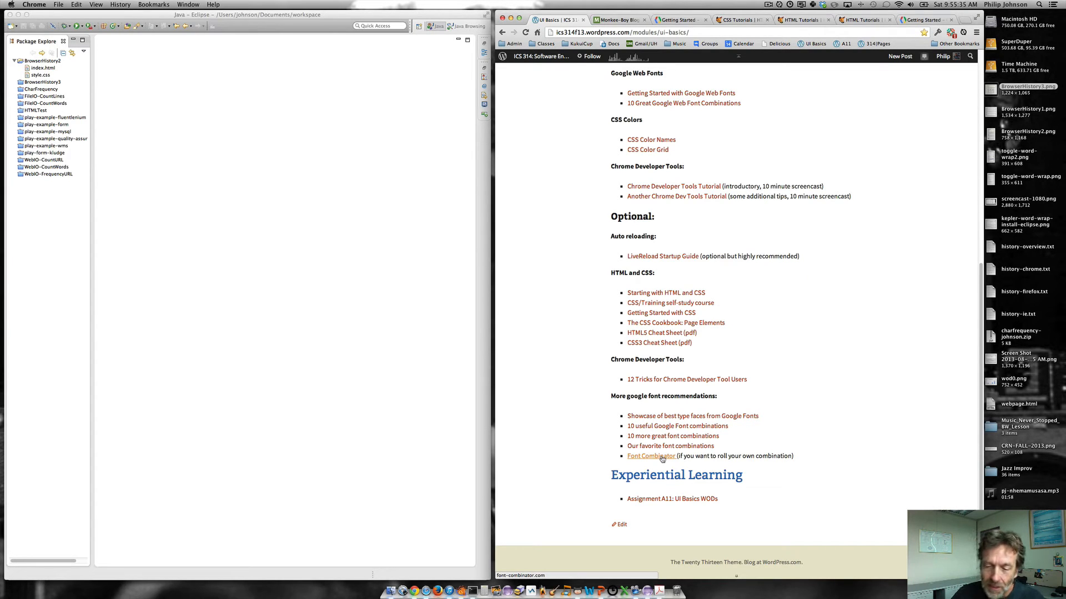
mouse_move(565, 419)
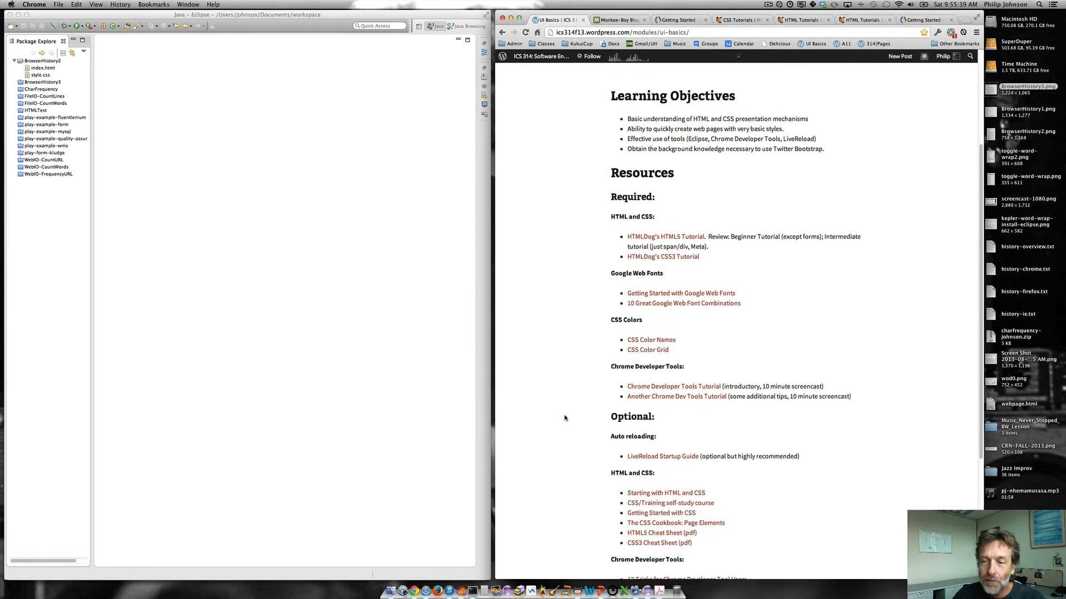
scroll(down, 3)
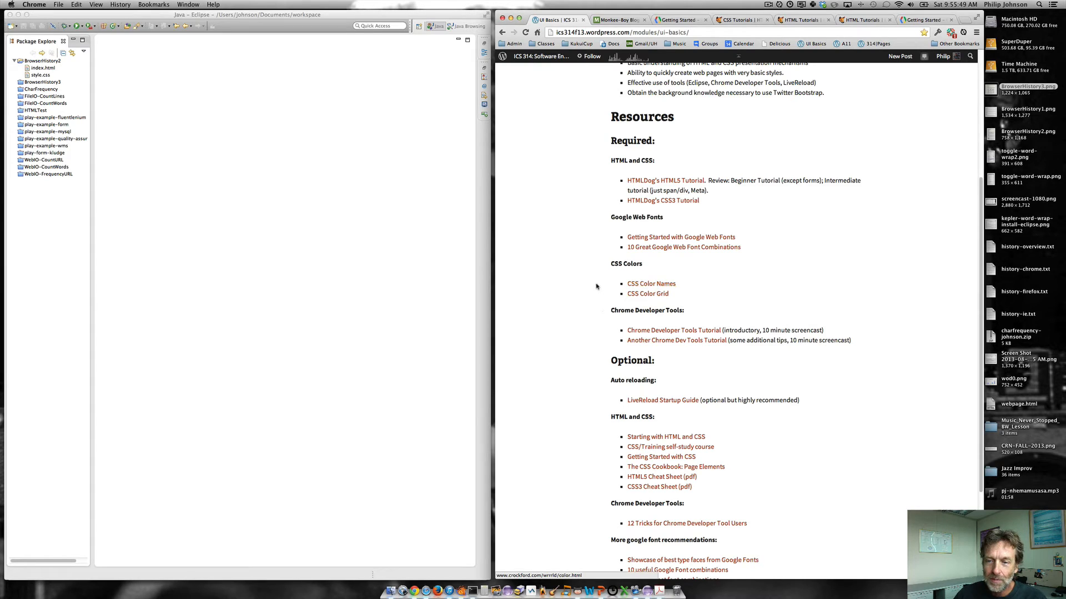
scroll(down, 3)
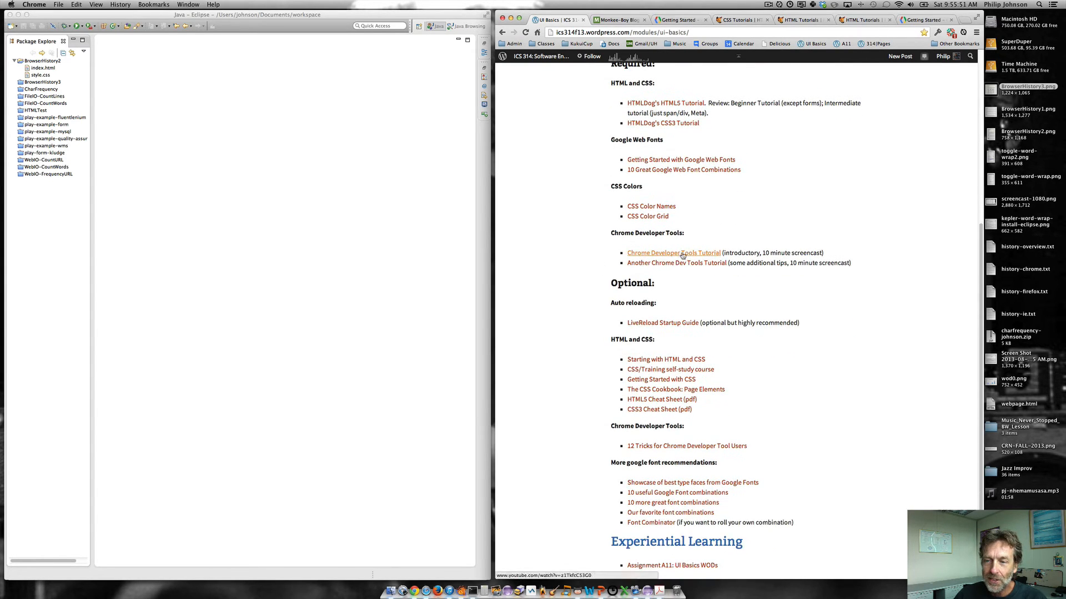
mouse_move(540, 317)
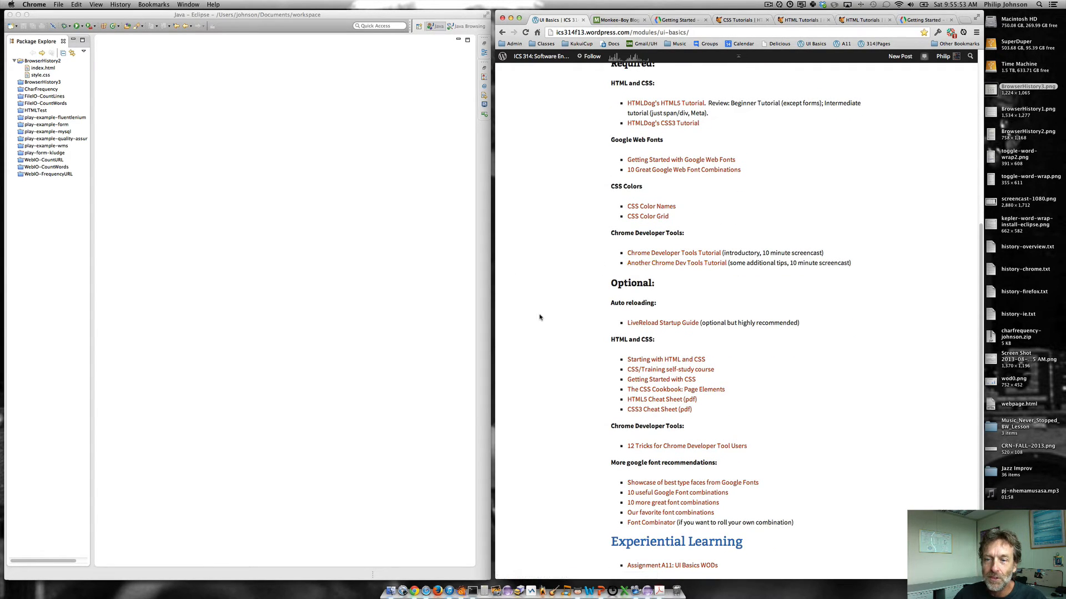
scroll(up, 3)
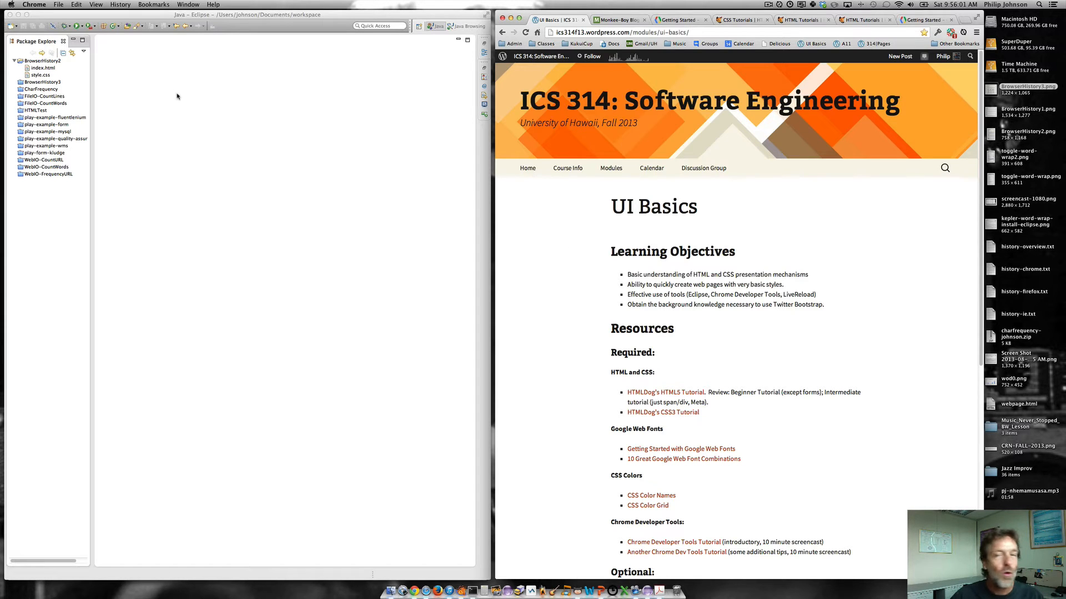
mouse_move(156, 131)
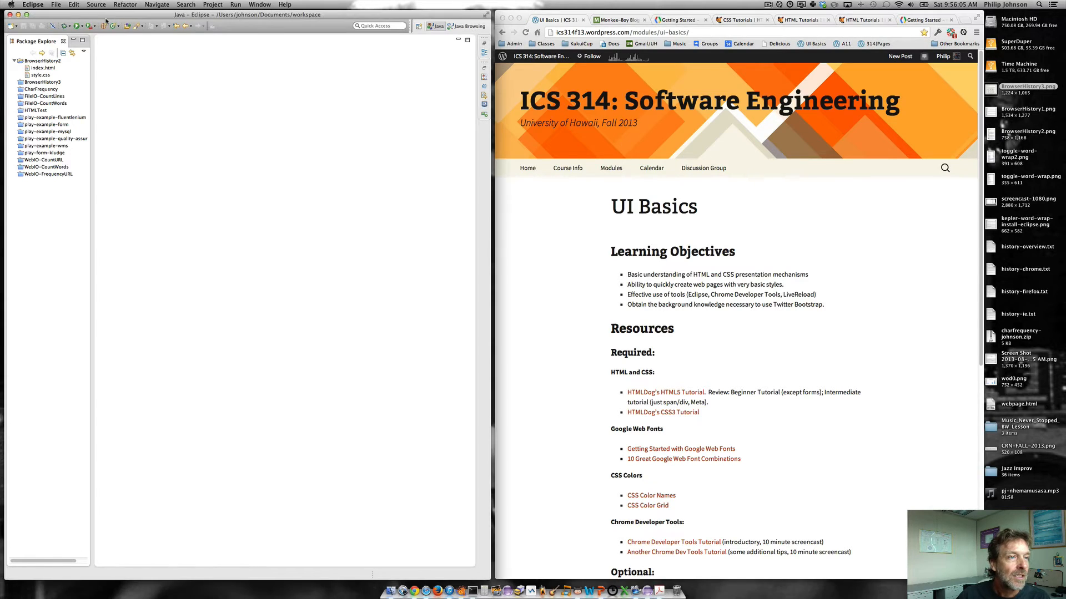
- Create a General project named UIBasicsDemo through the New Project wizard
click(53, 4)
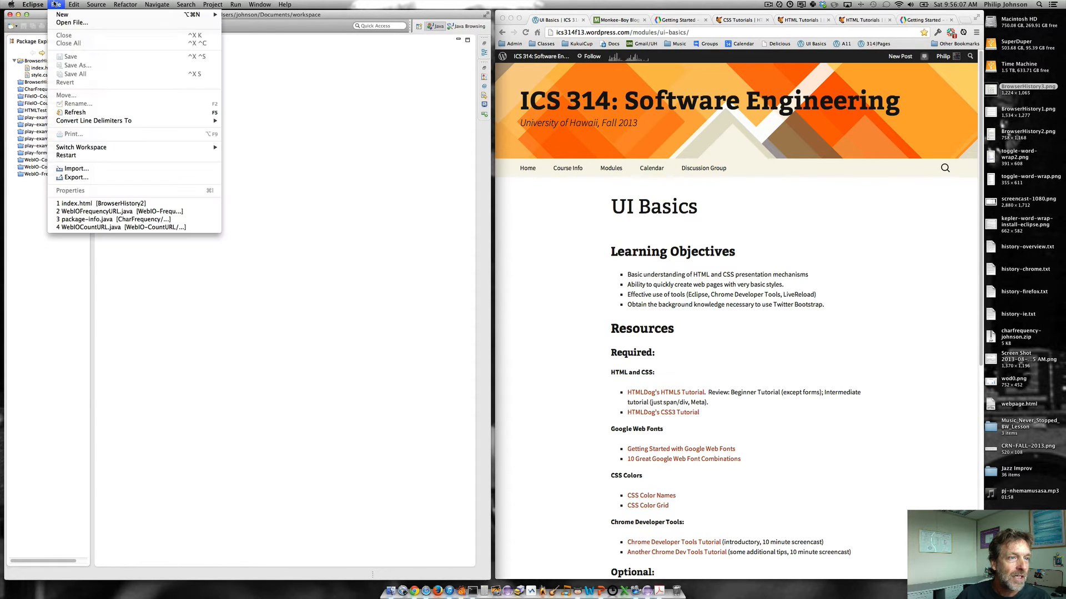
mouse_move(64, 15)
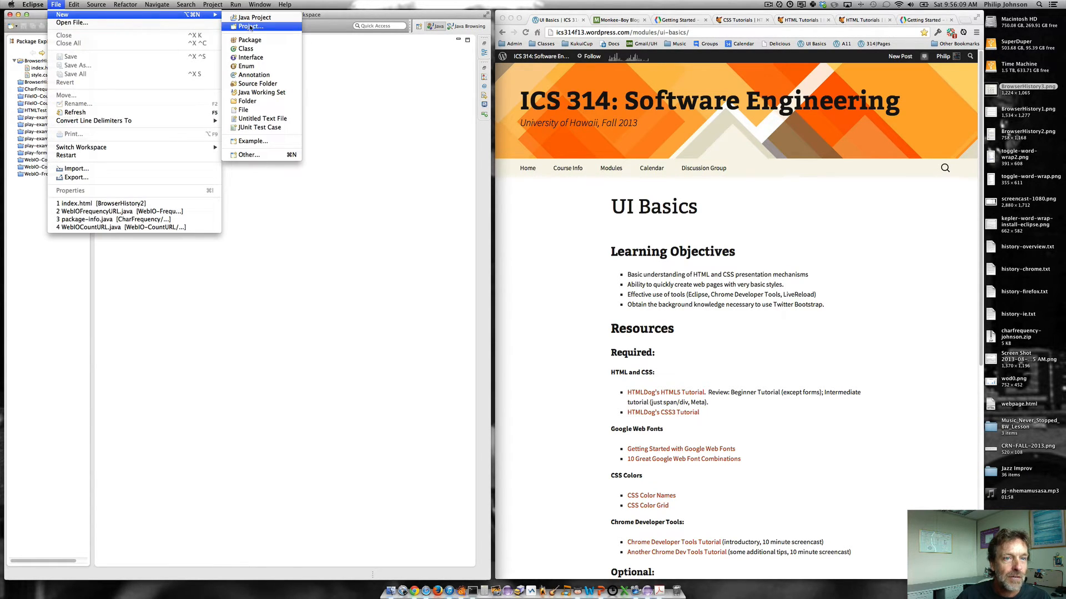
click(258, 27)
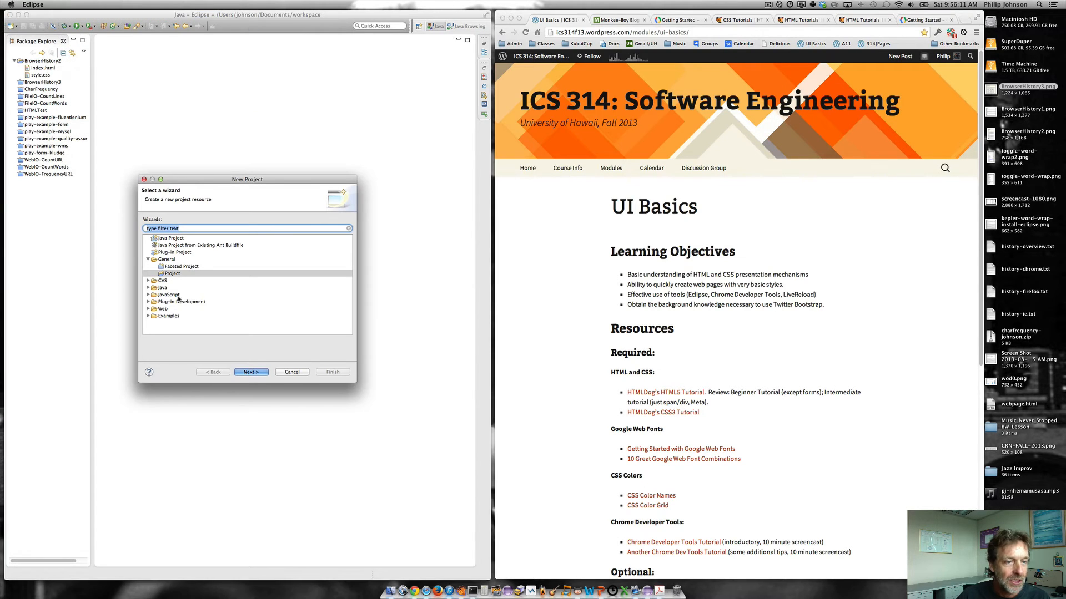
click(171, 274)
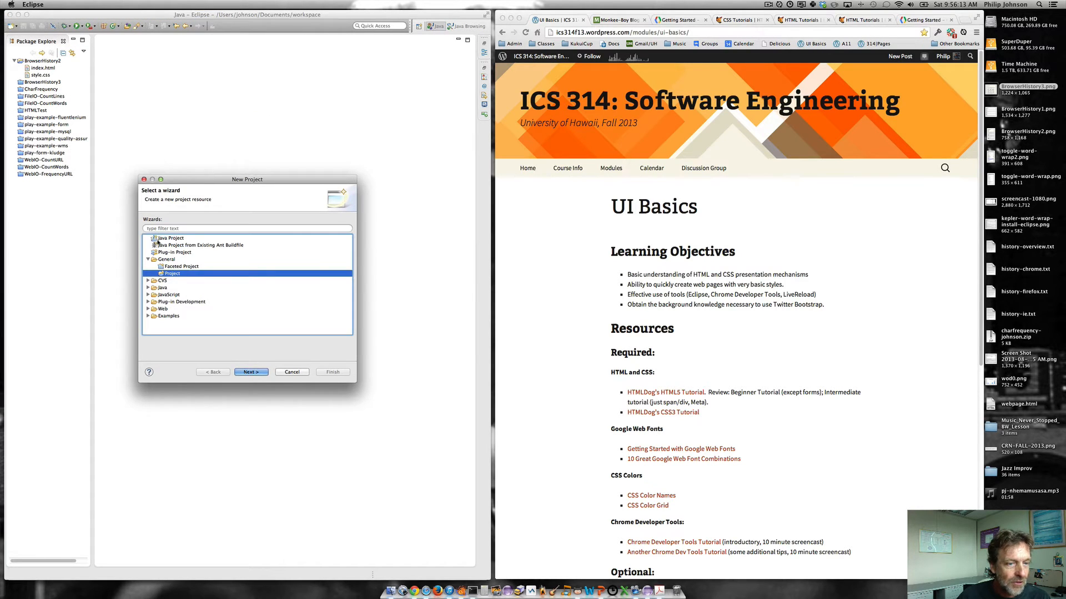
click(167, 259)
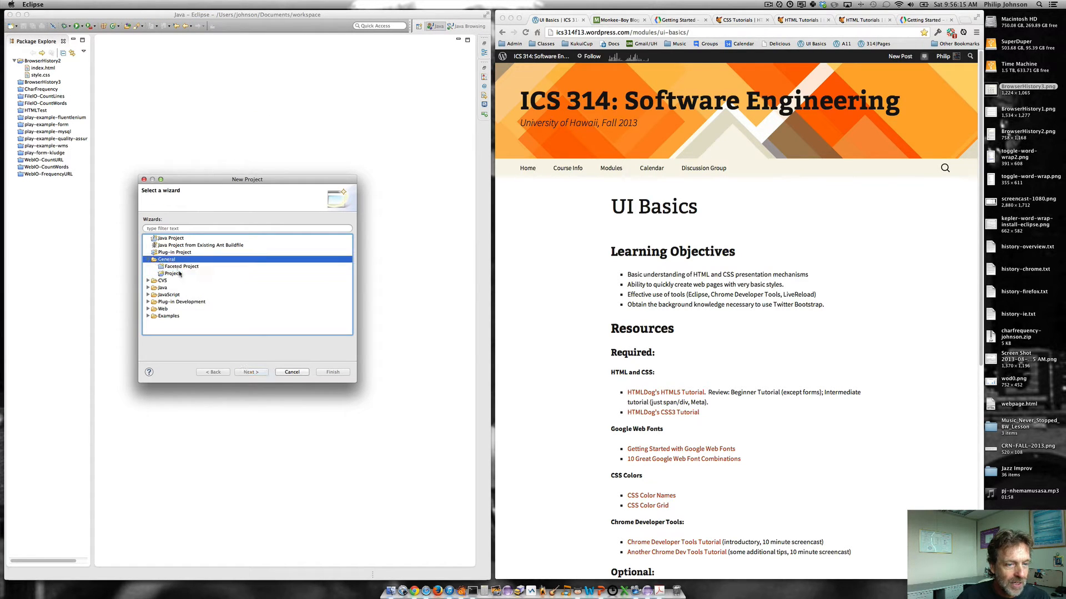
click(251, 372)
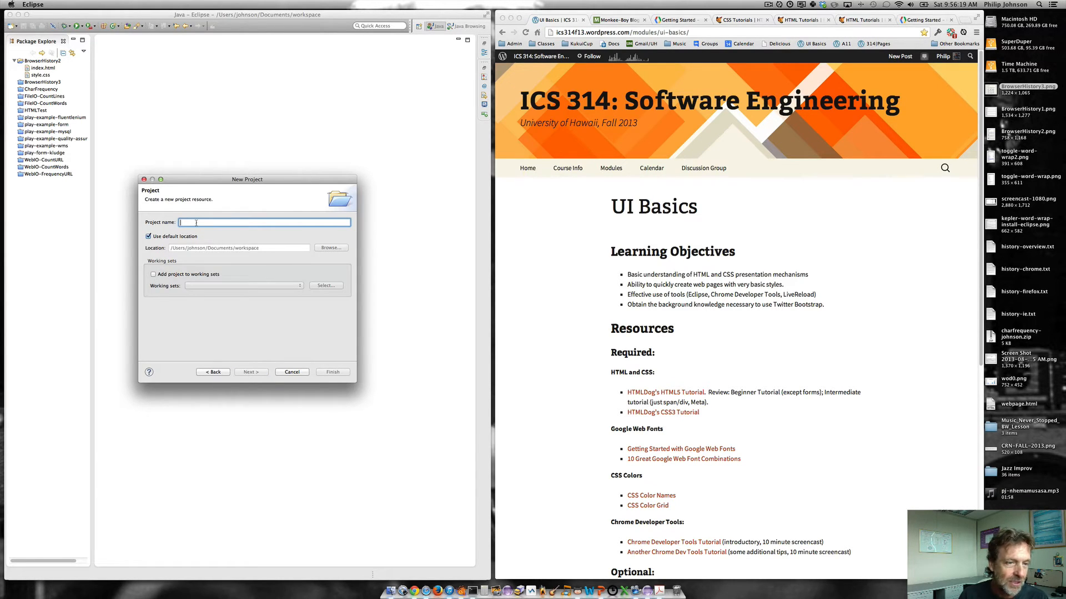
text(UIBasicsDemo)
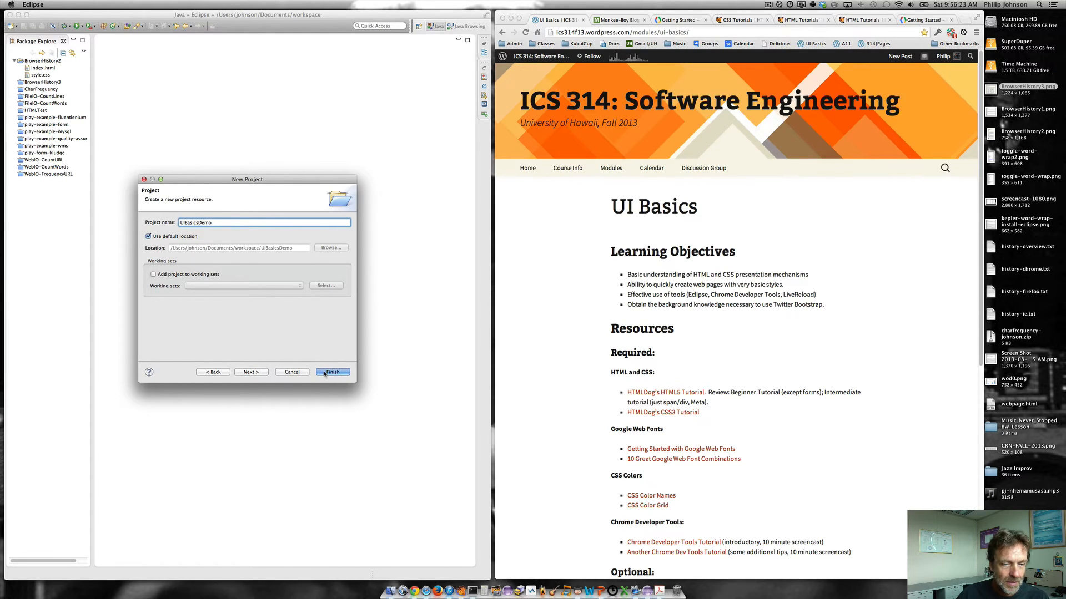
click(333, 372)
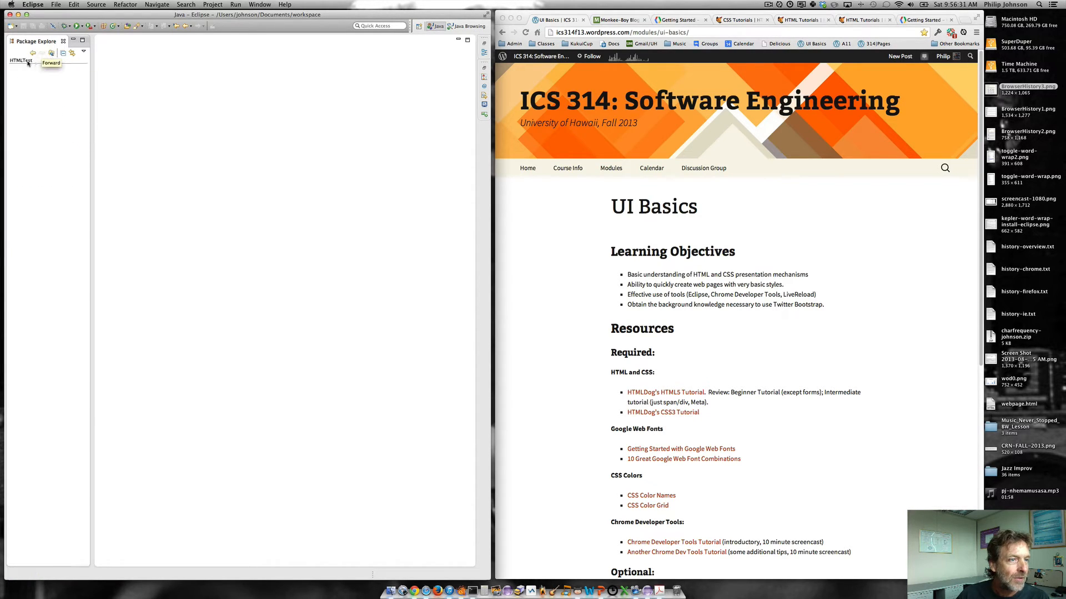
- Create an empty index.html inside UIBasicsDemo and open it in the editor
click(71, 4)
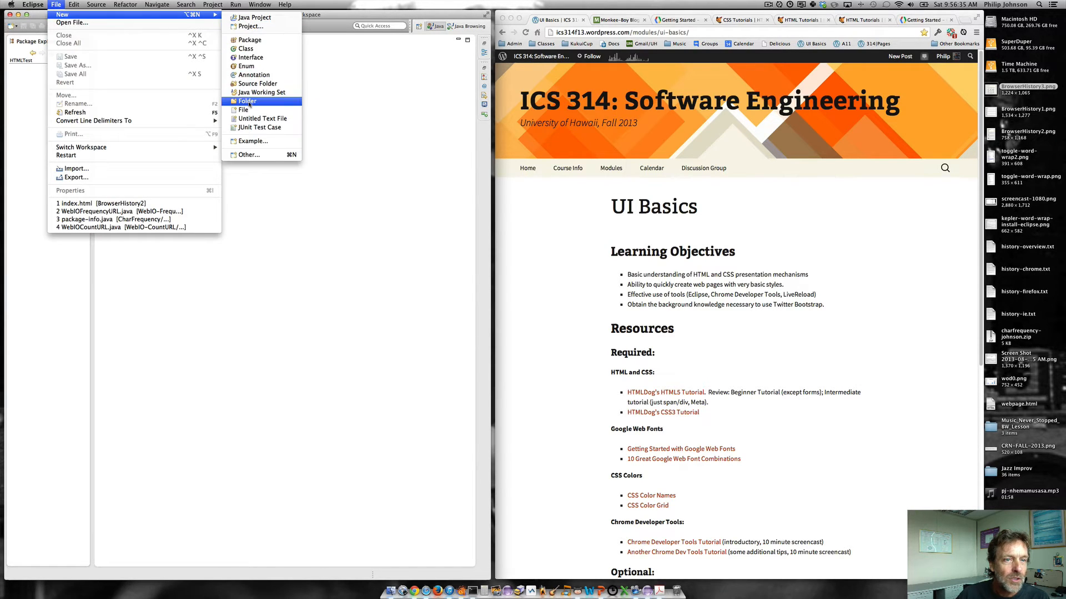
click(244, 109)
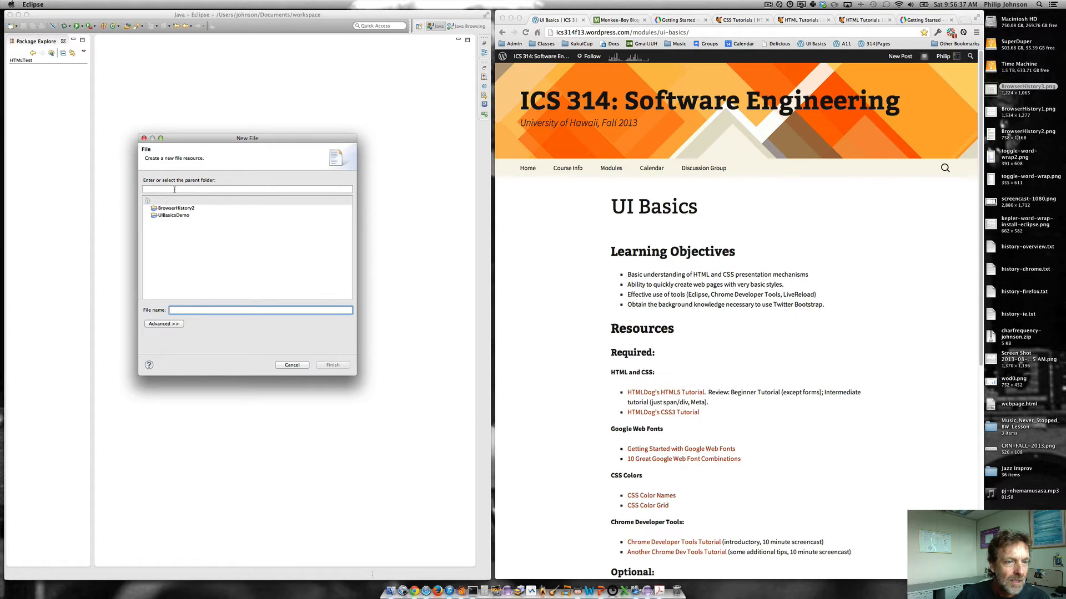
text(index.)
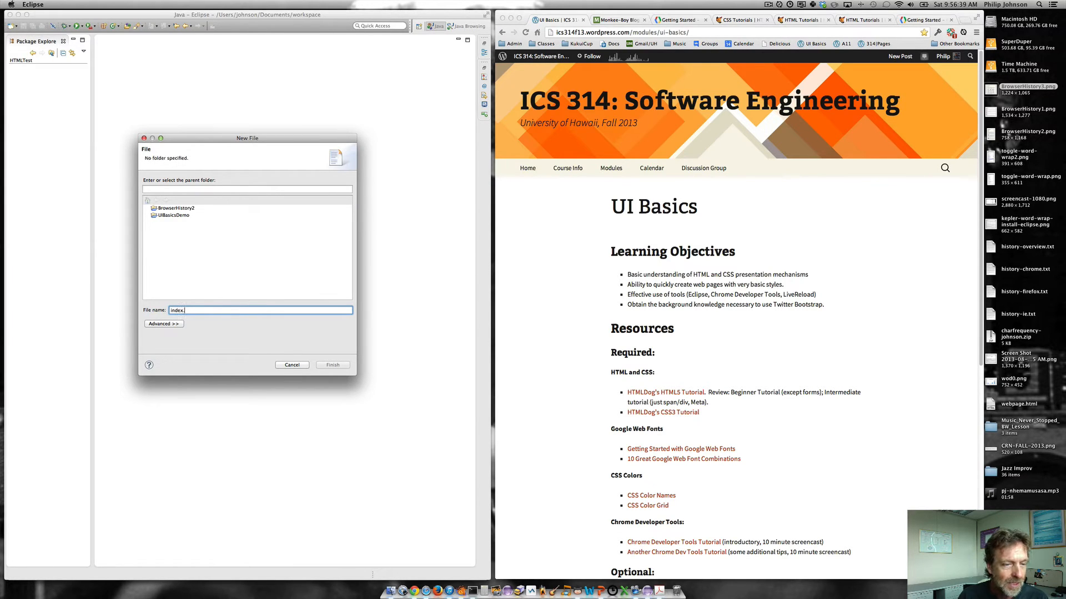
text(html)
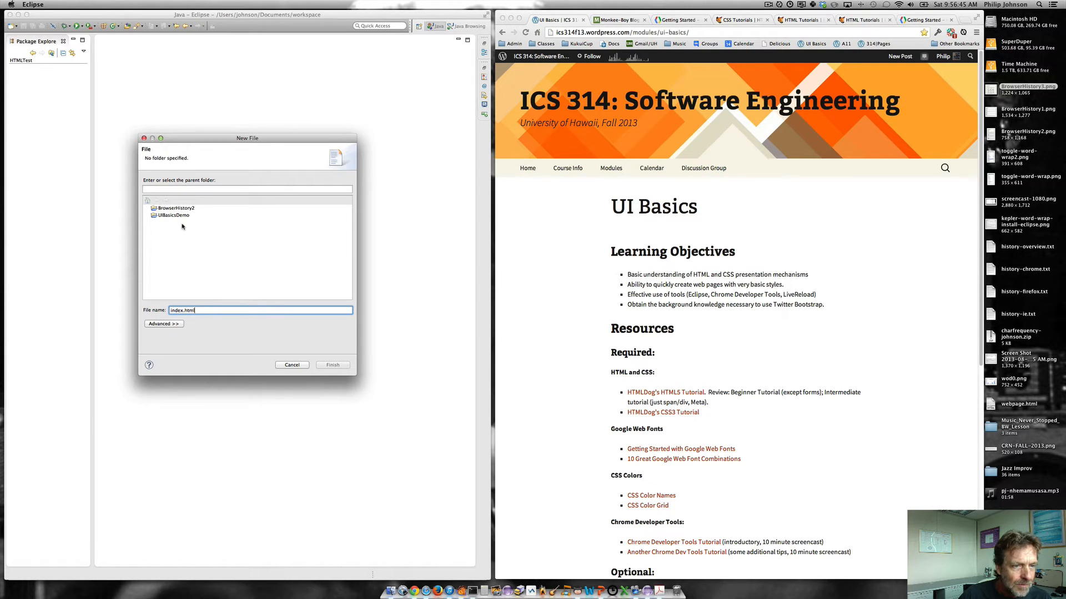
click(172, 216)
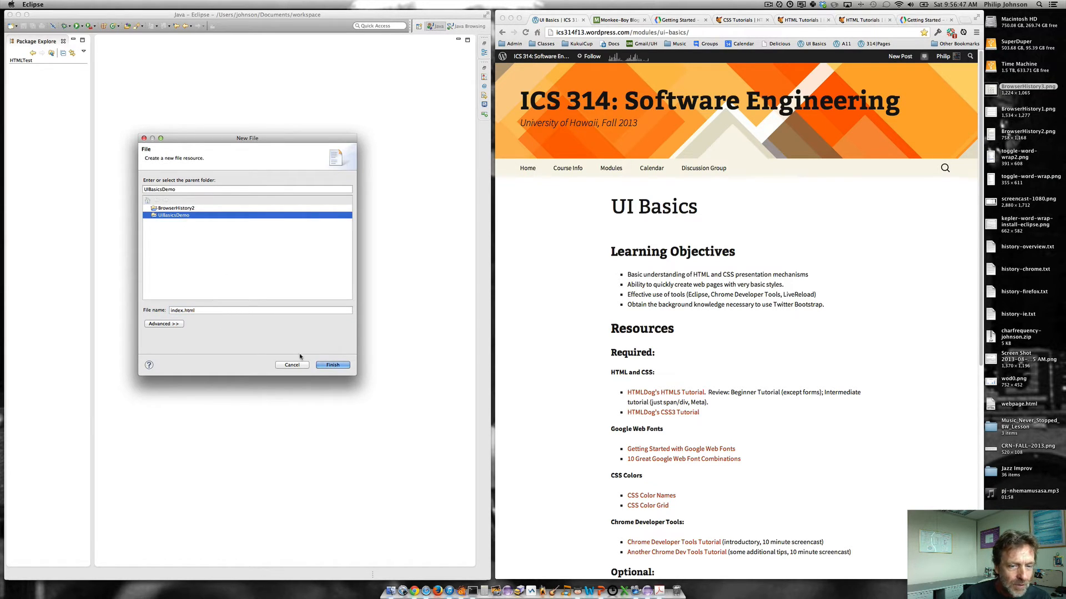
click(332, 364)
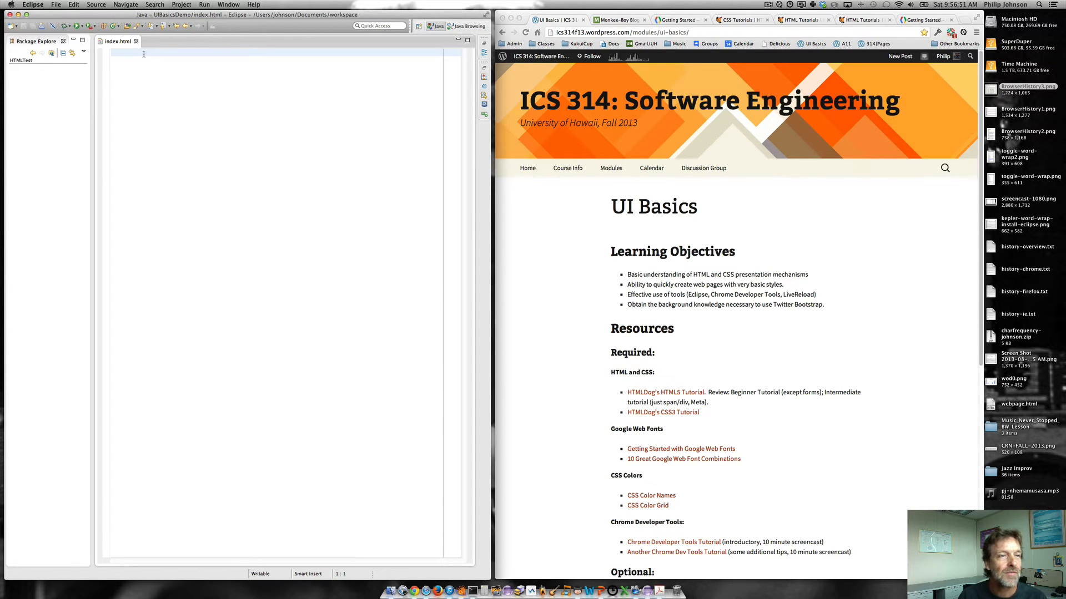
- Write a <!DOCTYPE html>, <html>, <header> and body skeleton into index.html
text(<)
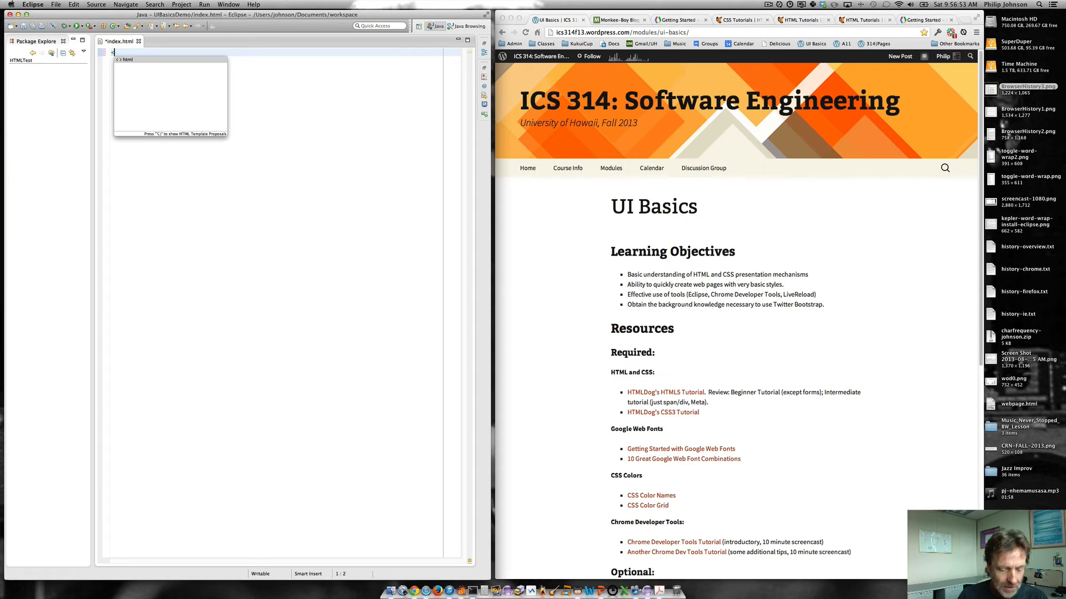
text(<!DOCTY)
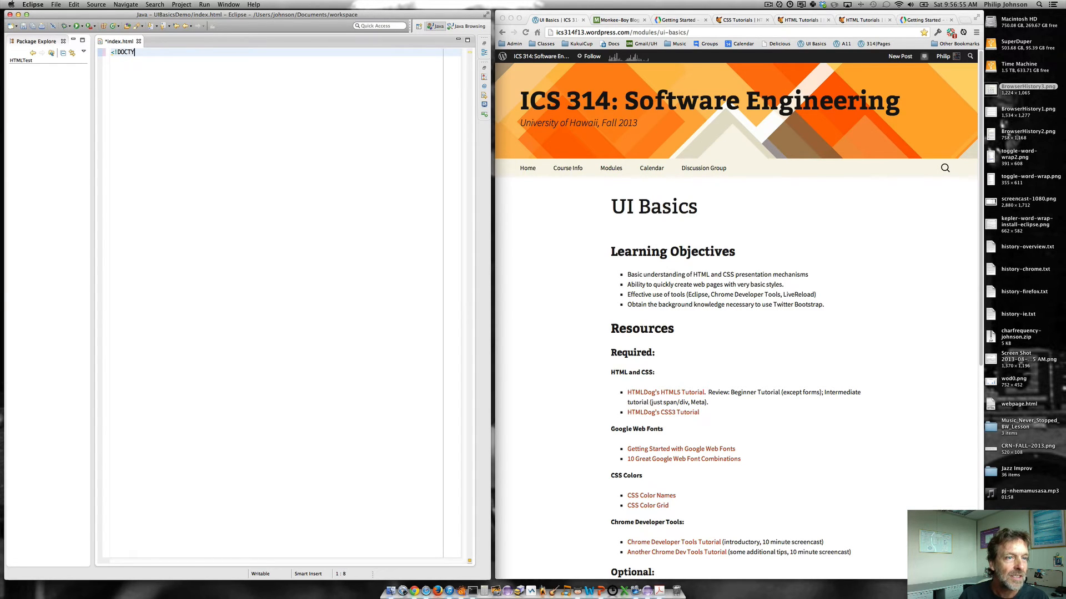
text(PE html>)
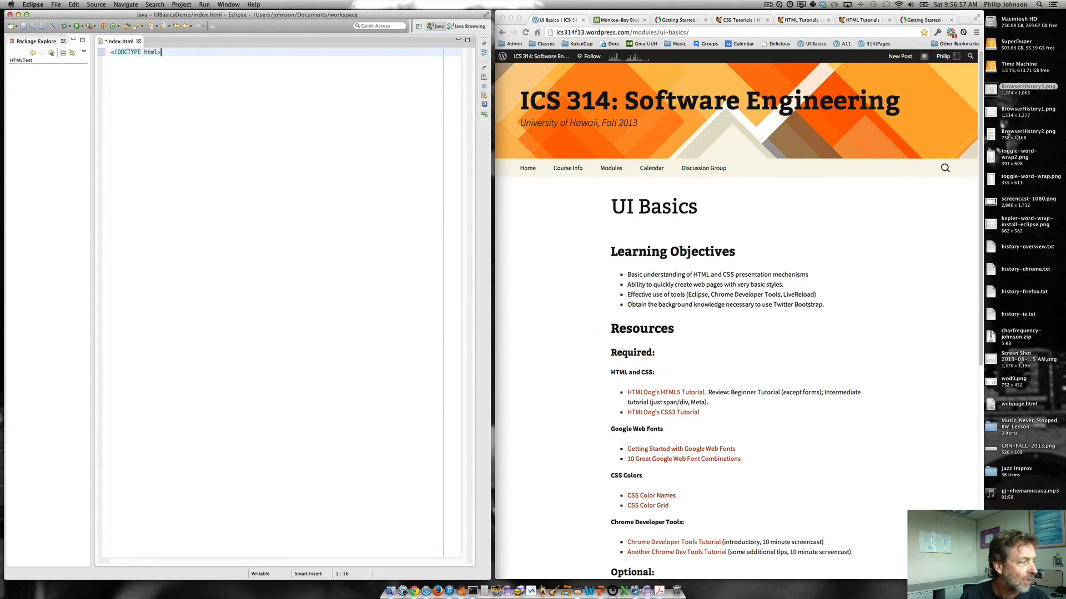
mouse_move(572, 573)
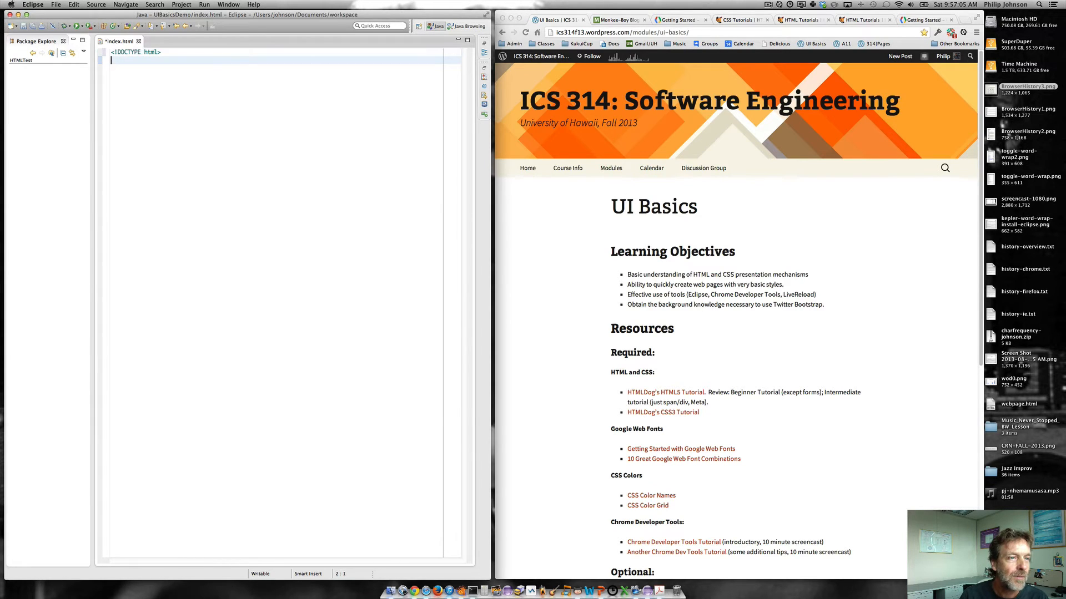
text(<html>)
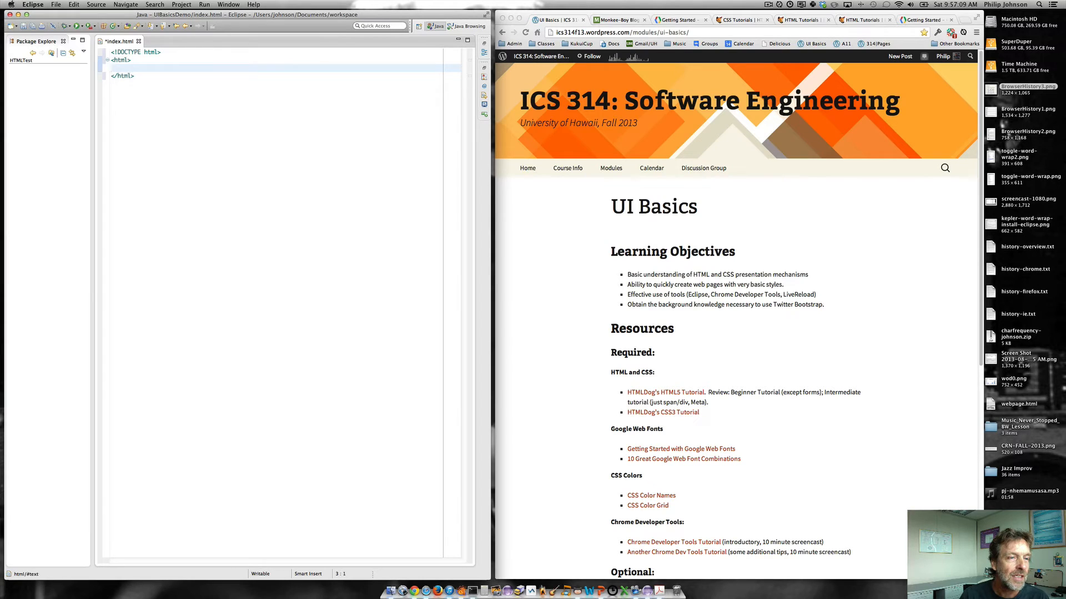
text(<header></header>)
text(<body>)
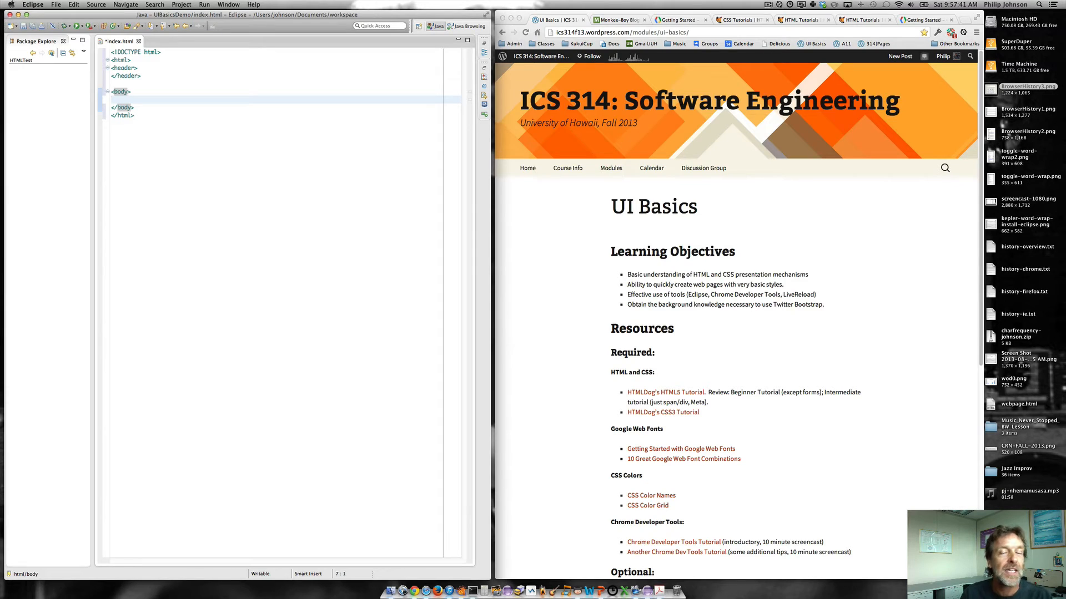
click(112, 100)
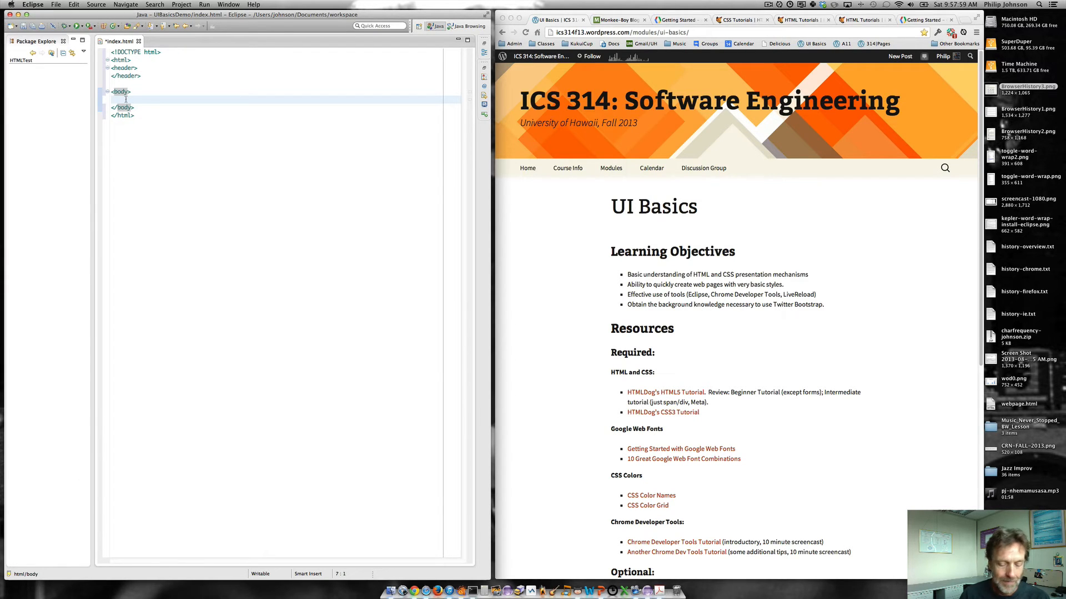
- Add a <p>Hello World!</p> paragraph inside the body, fixing its closing tag
text(<p>)
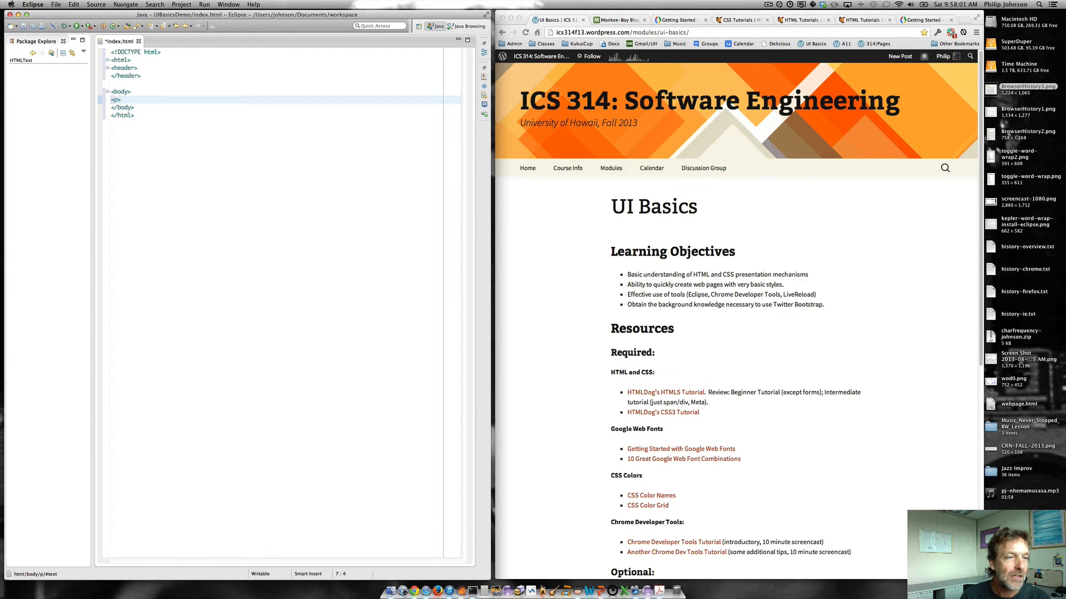
text(Hello)
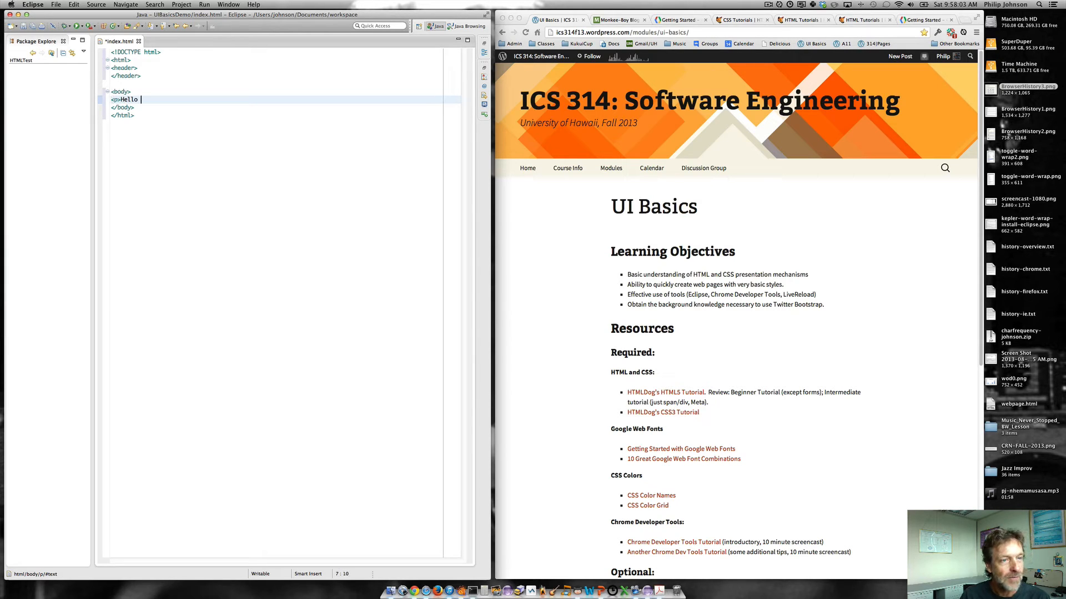
text(World!</p>)
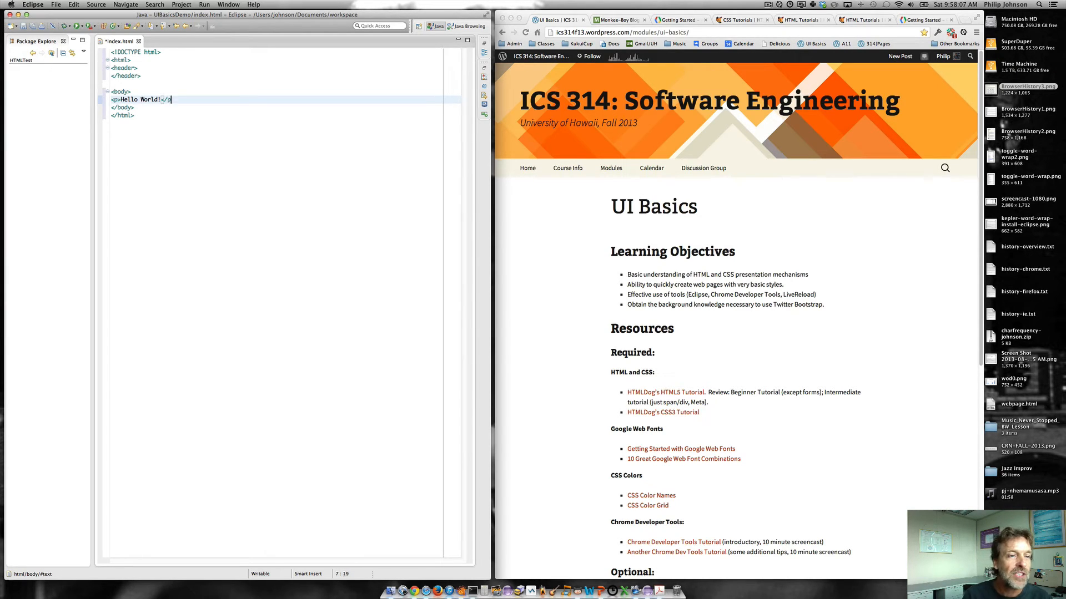
text(<)
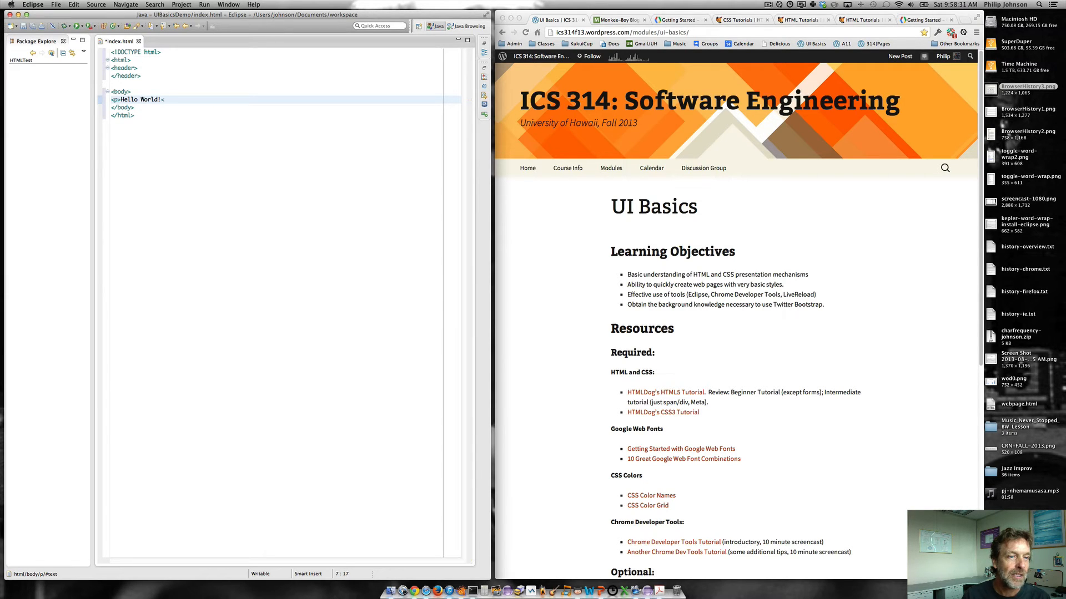
text(</p>)
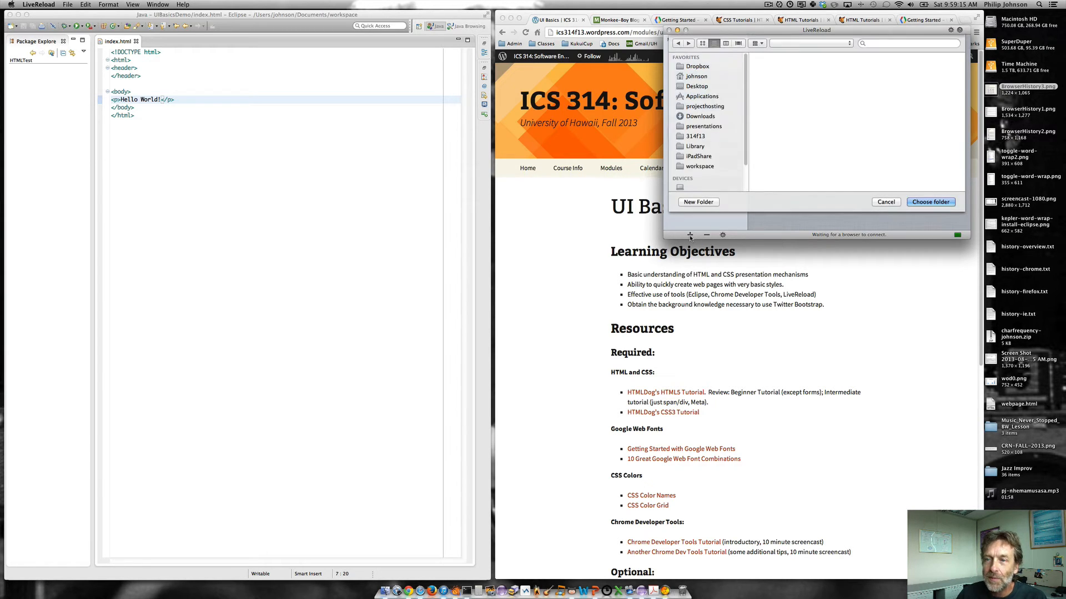
- Choose the workspace's UIBasicsDemo folder as a LiveReload monitored folder
click(701, 167)
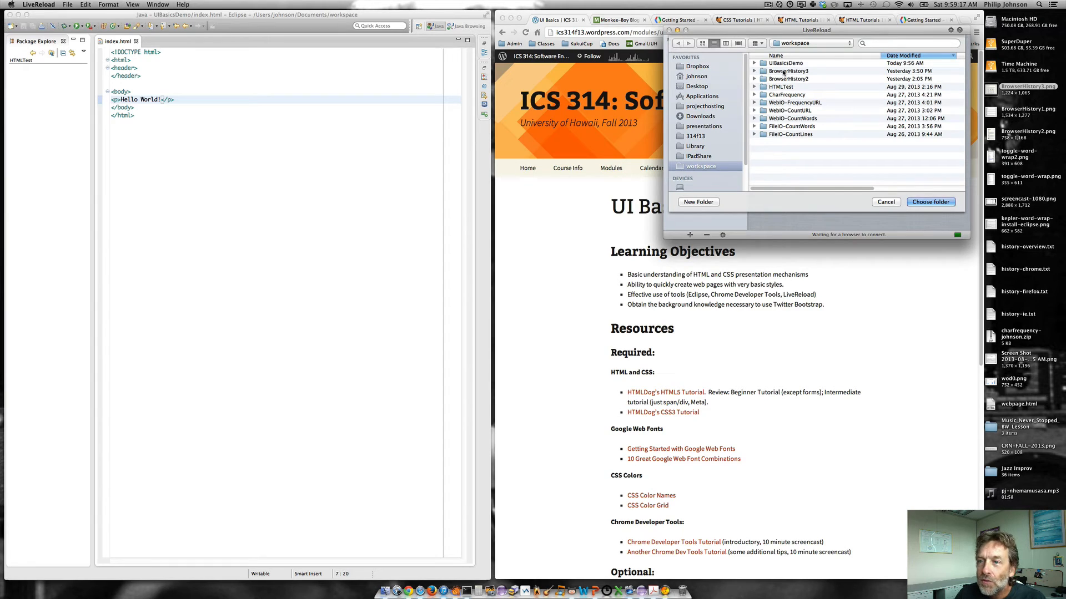
double_click(786, 62)
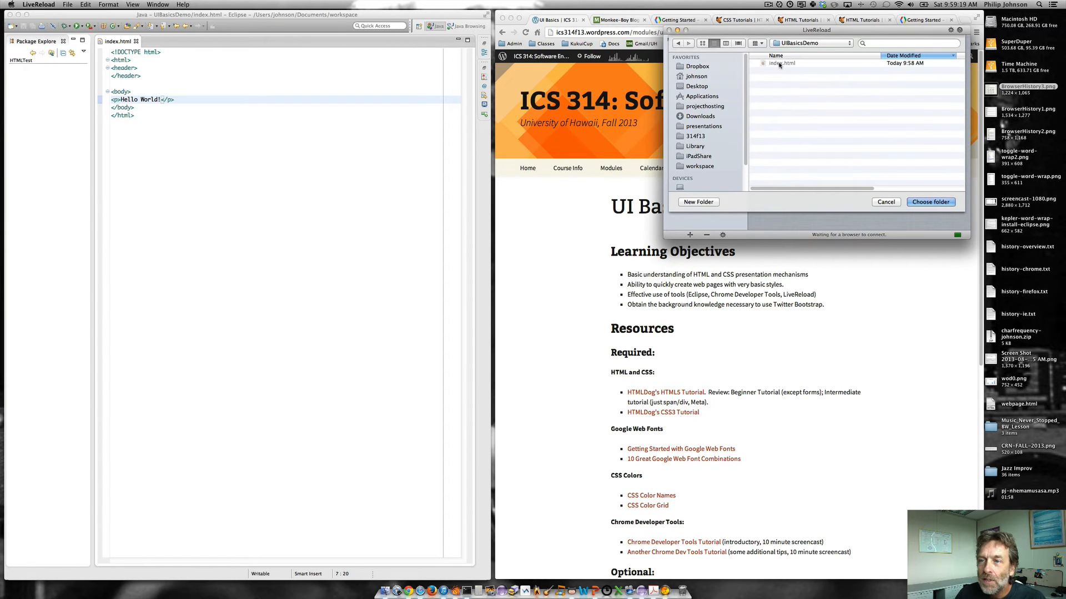
click(930, 202)
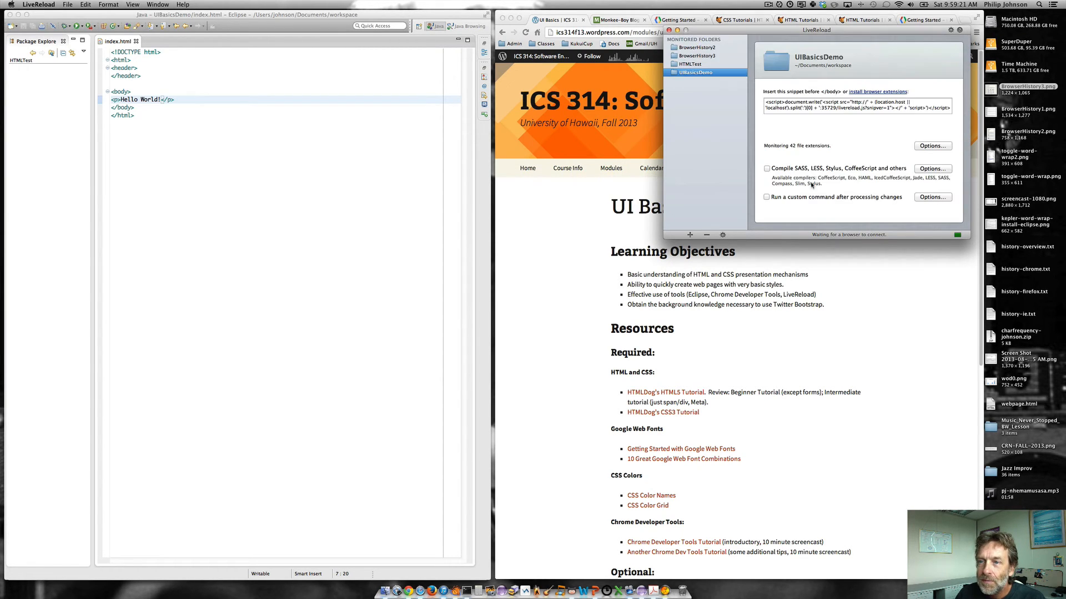
mouse_move(694, 72)
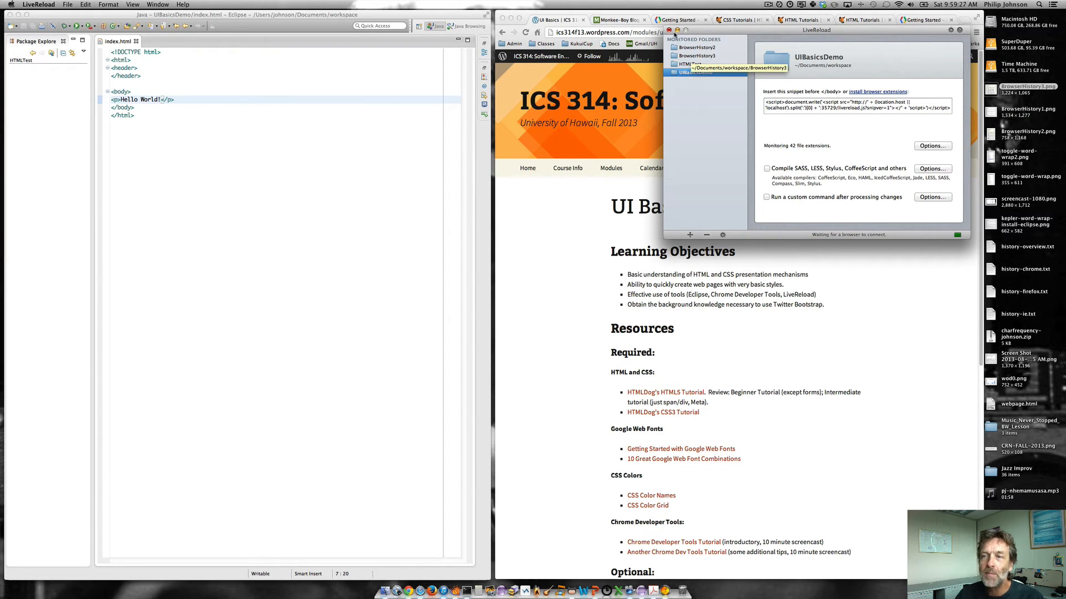
click(693, 73)
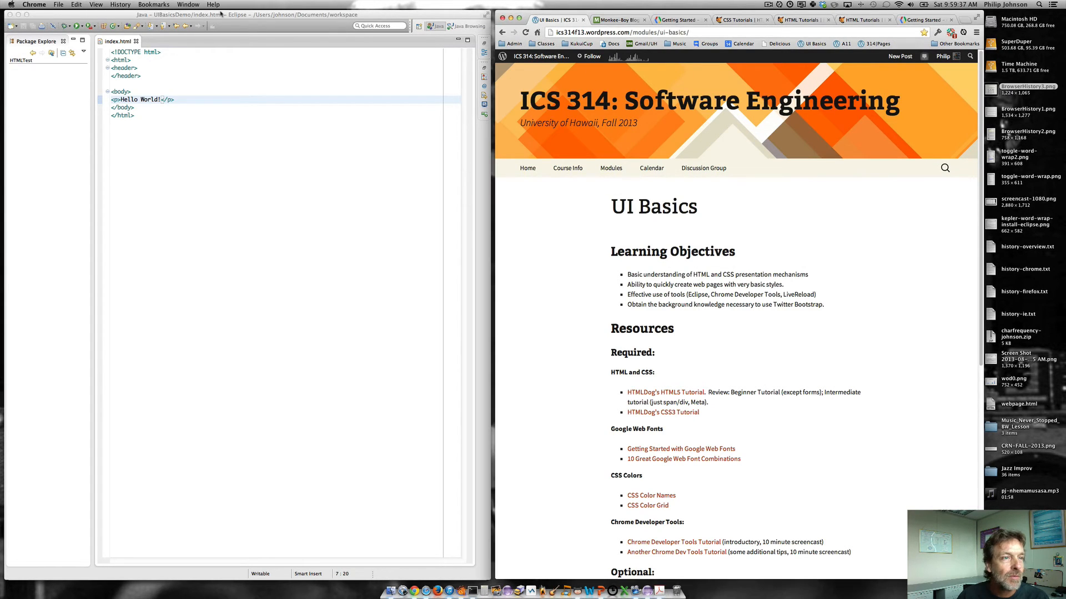
- Open the local index.html from the UIBasicsDemo folder so Chrome shows Hello World!
click(56, 5)
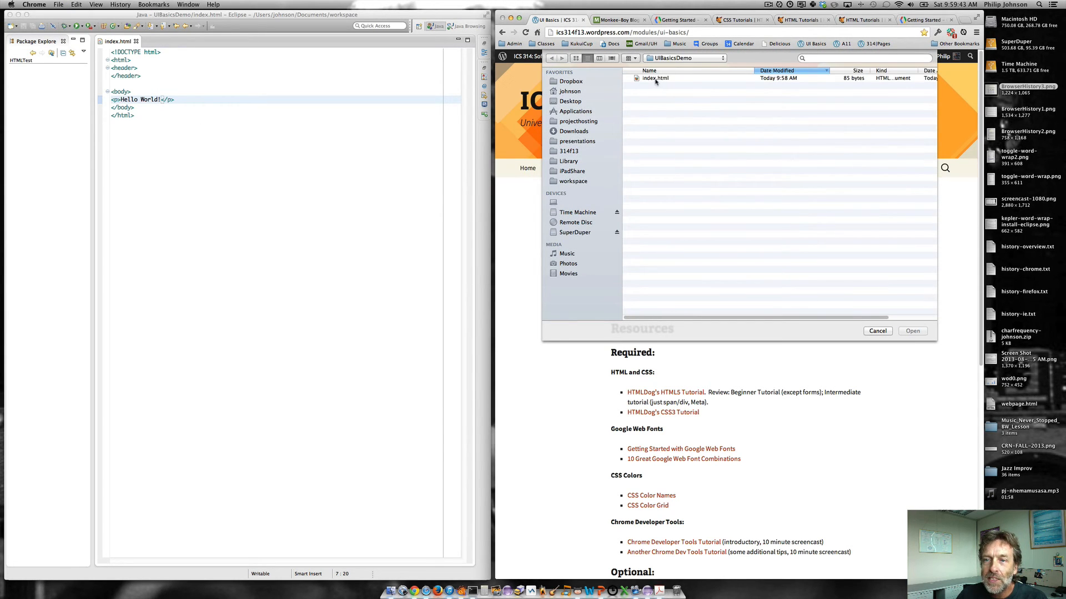
click(912, 331)
text( This is p)
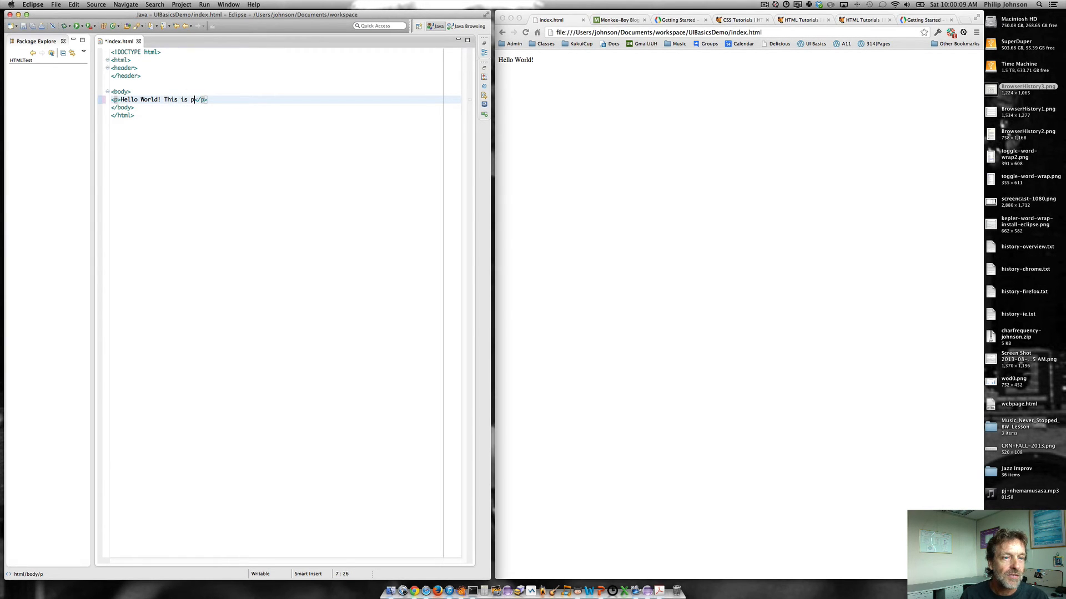
text(hilip)
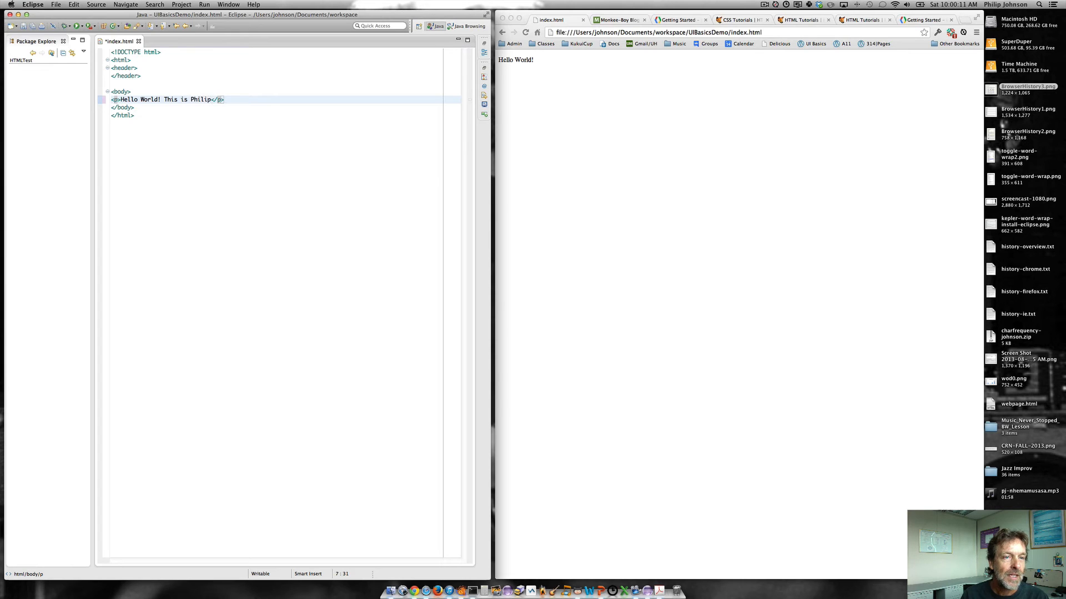
text(.)
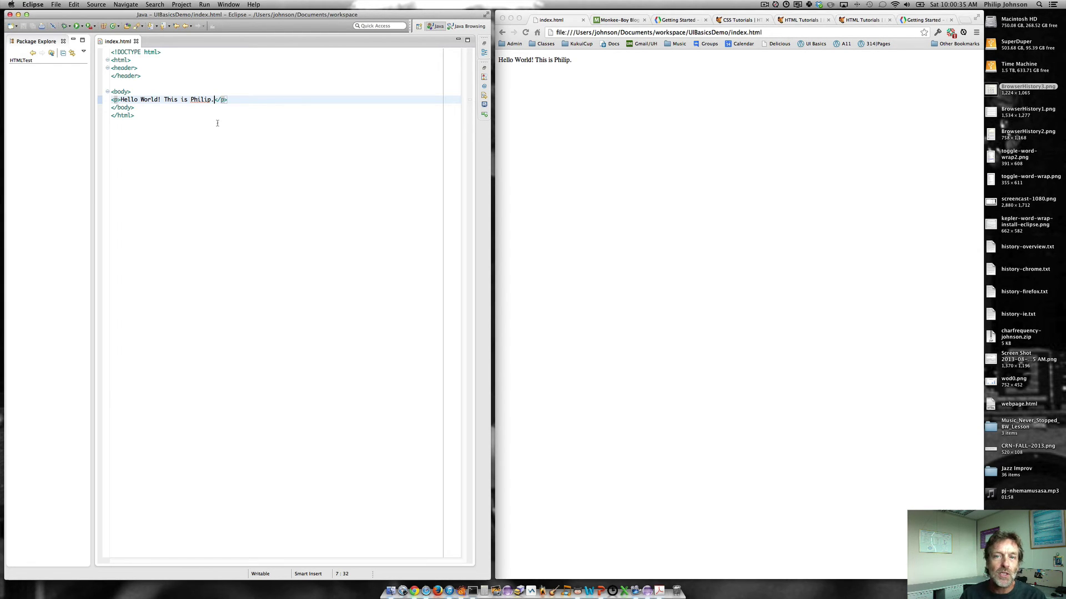
key(Backspace)
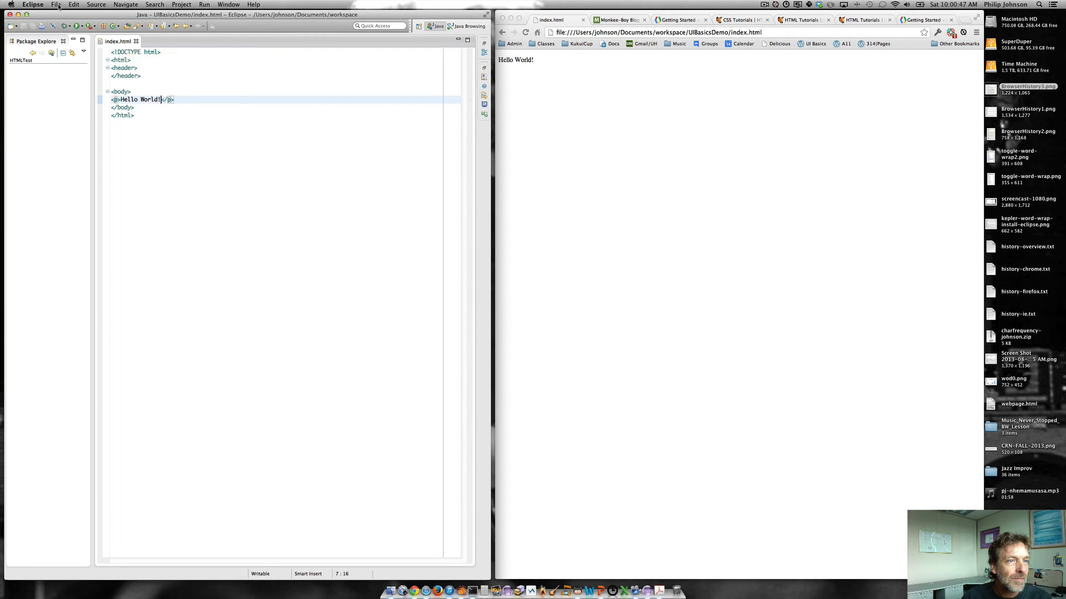
- Create a new plain file named style.css in the UIBasicsDemo project
click(53, 4)
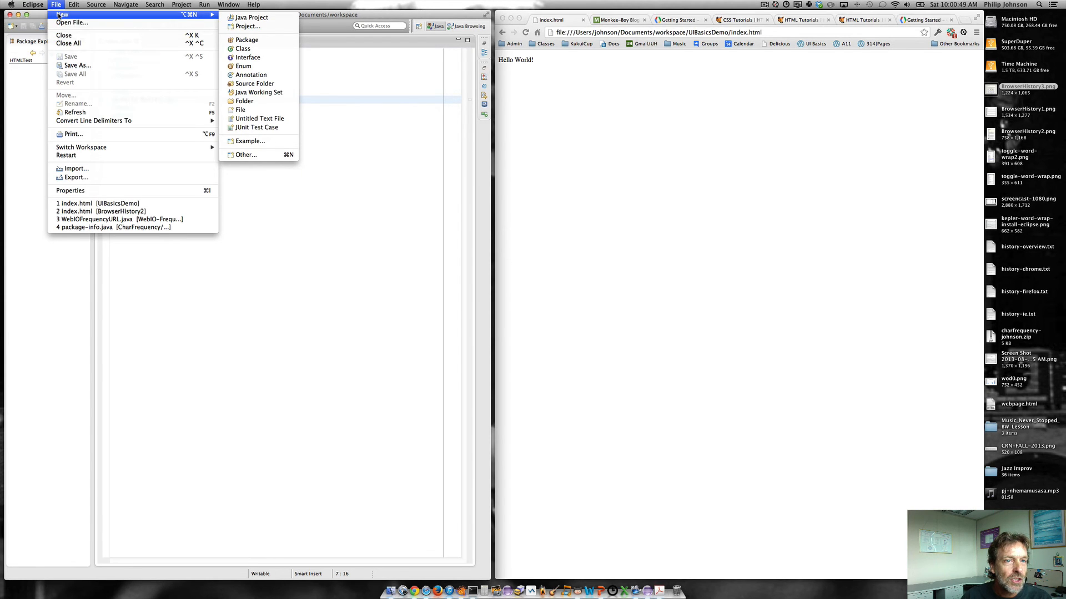
mouse_move(239, 110)
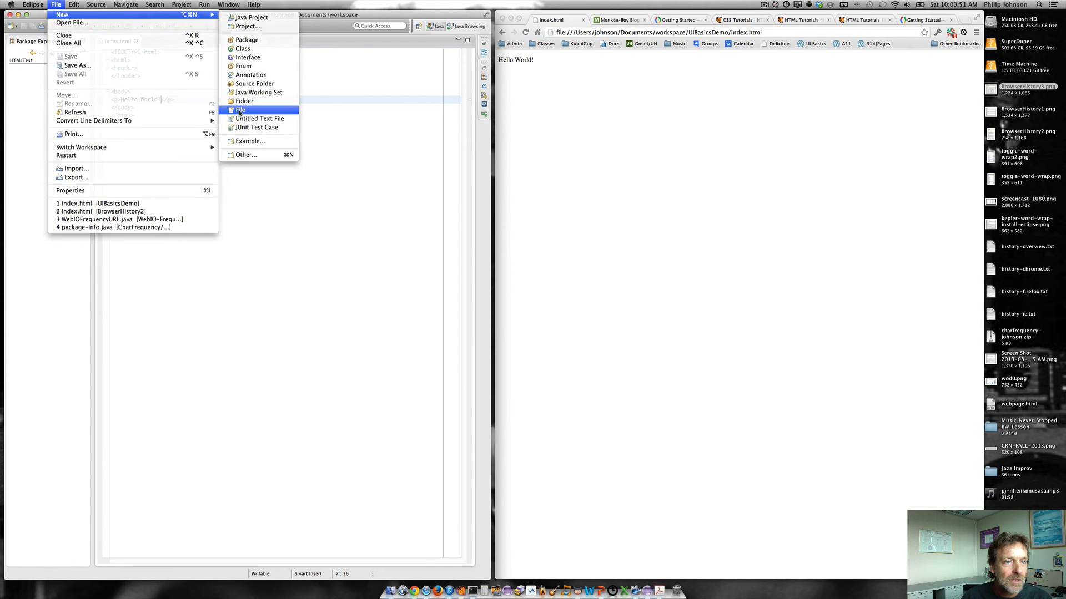
click(240, 109)
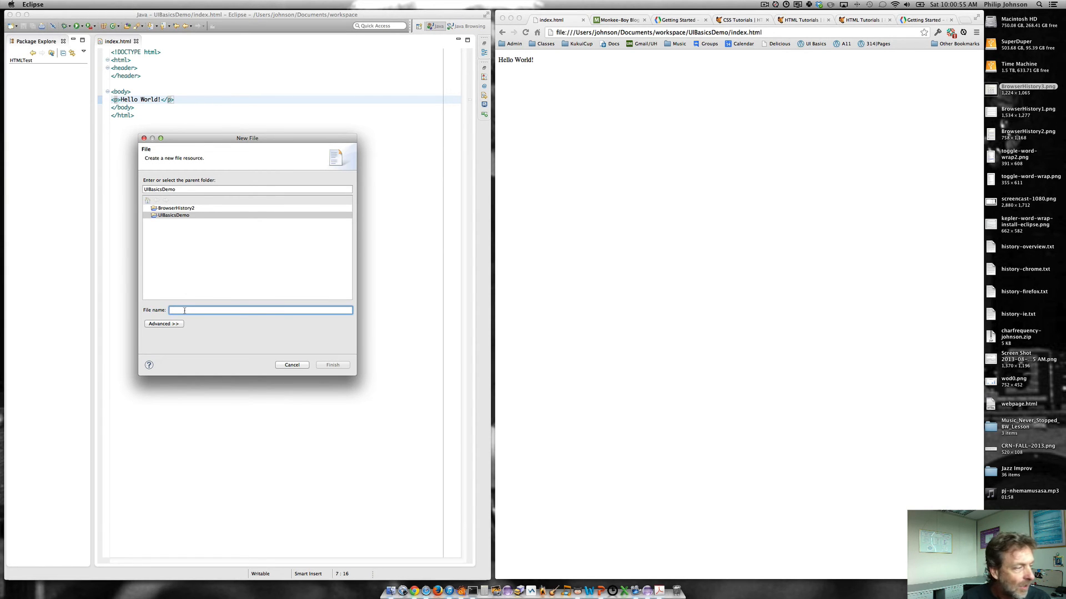
text(style.css)
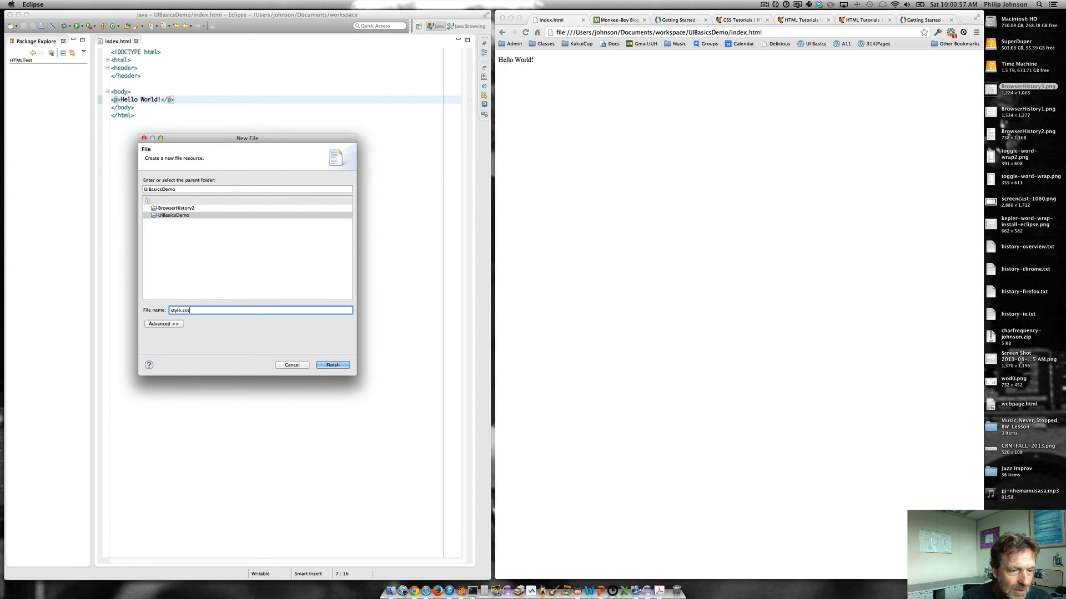
click(333, 364)
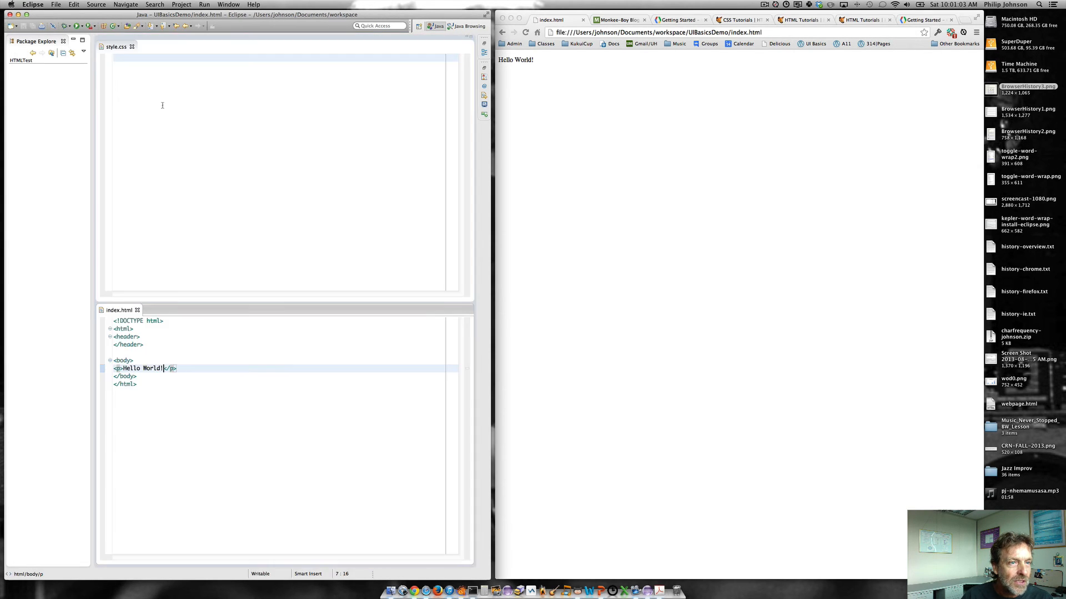
mouse_move(219, 285)
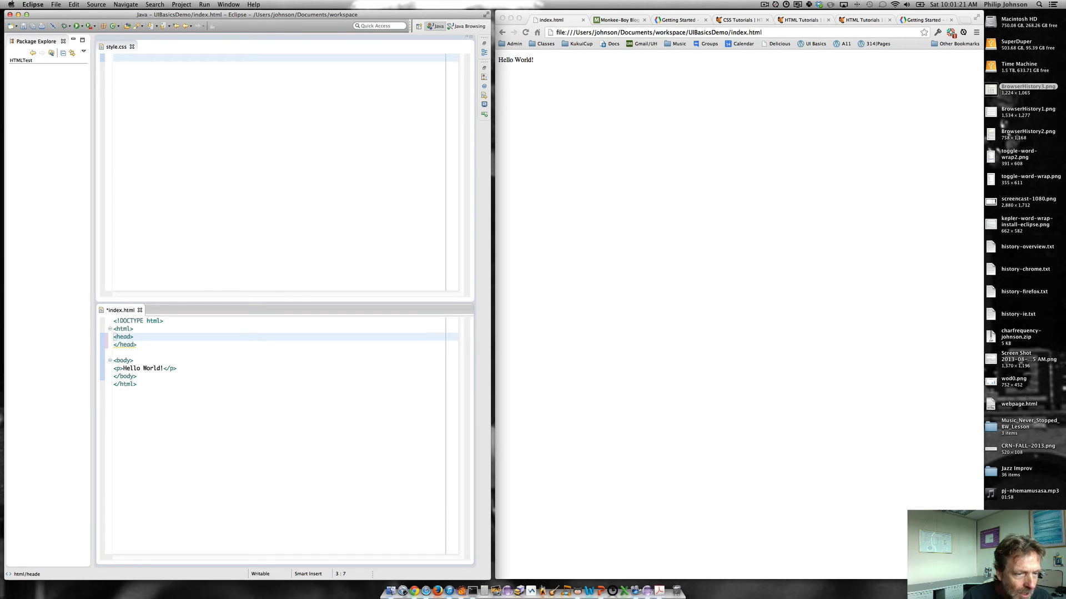
- Add a <link rel="stylesheet" href="style.css"> tag to the head of index.html
text(<)
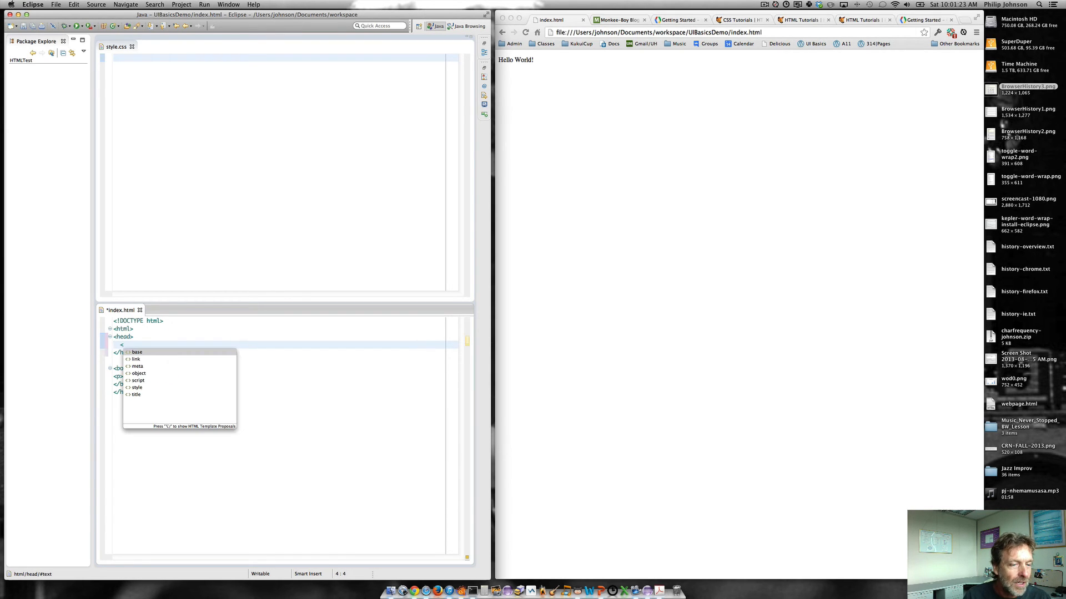
mouse_move(137, 352)
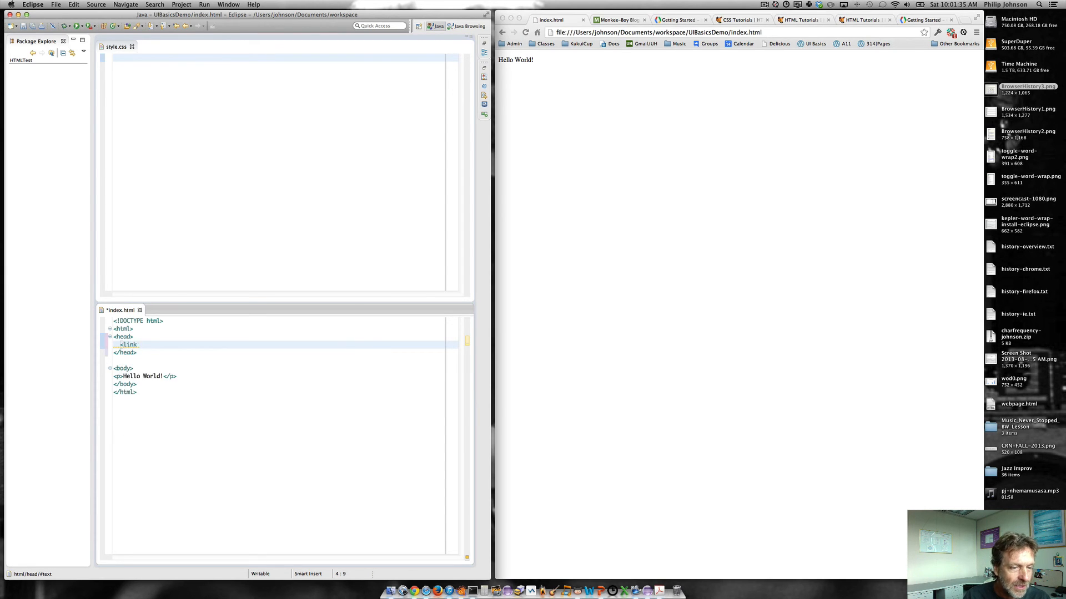
text(rel=")
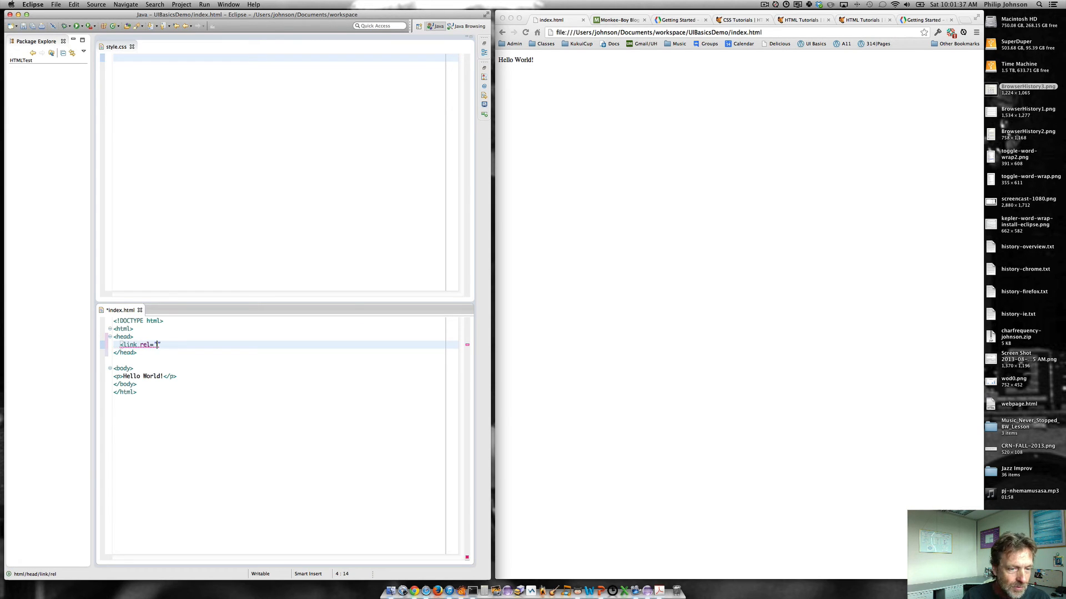
text(stylesheet")
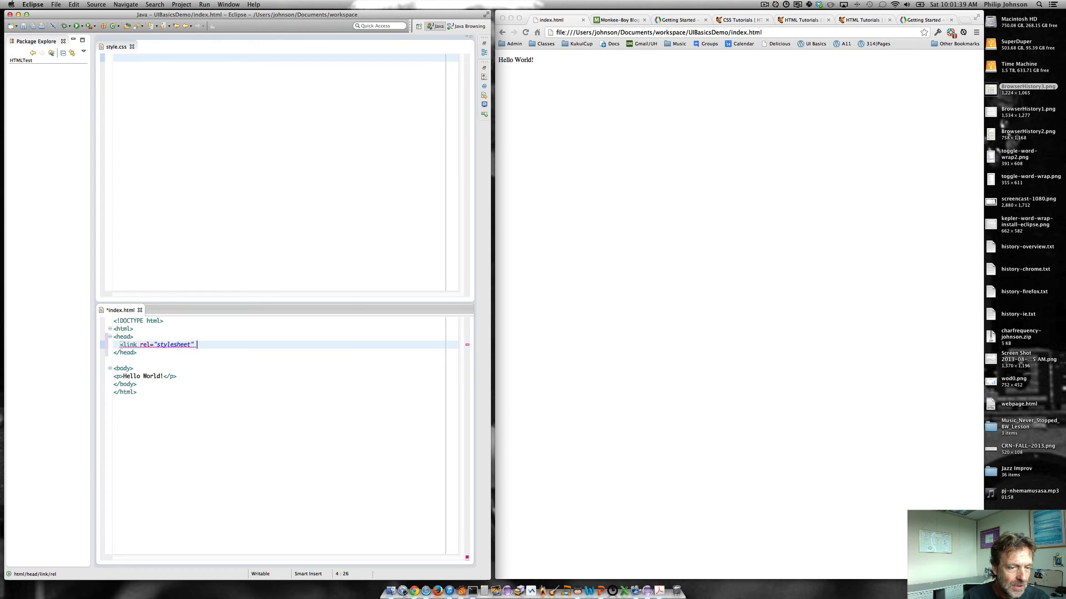
text(href="style.)
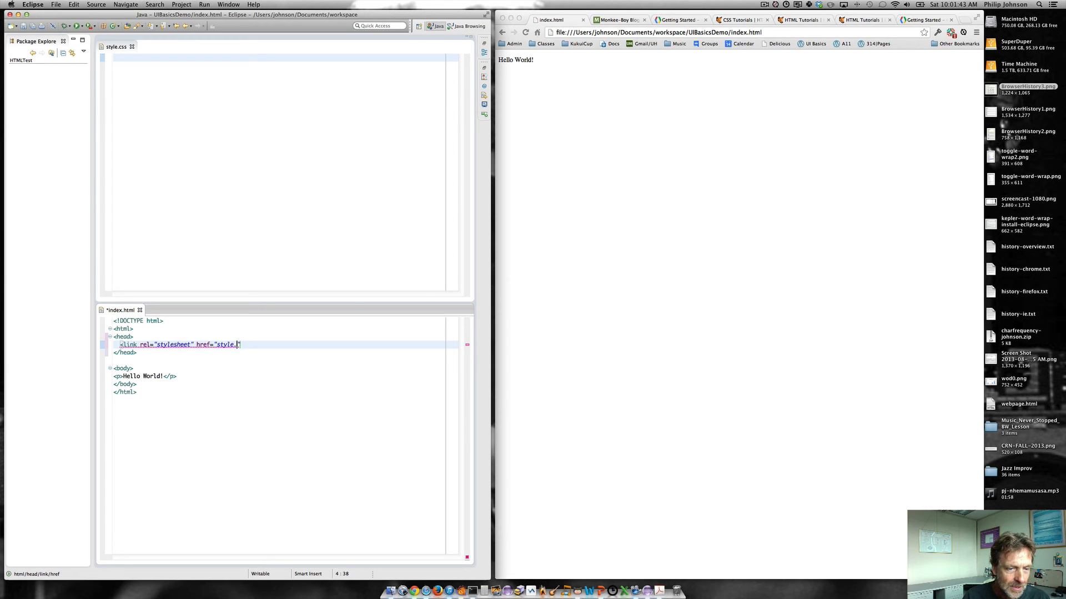
text(css")
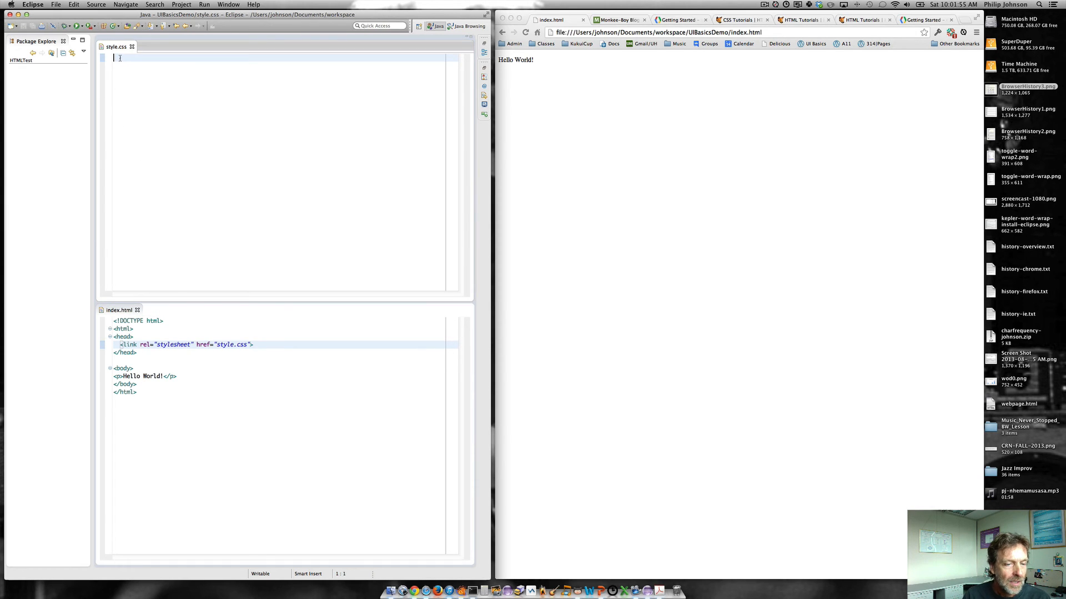
- Write a body { color: red; } rule in style.css and save so the page reloads red
text(body {)
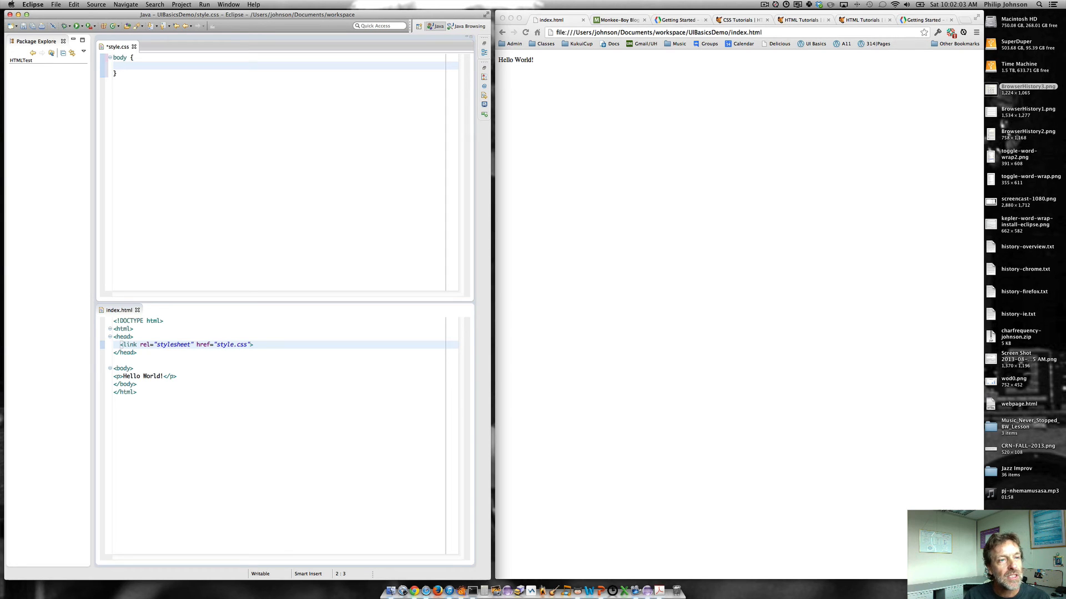
text(color:)
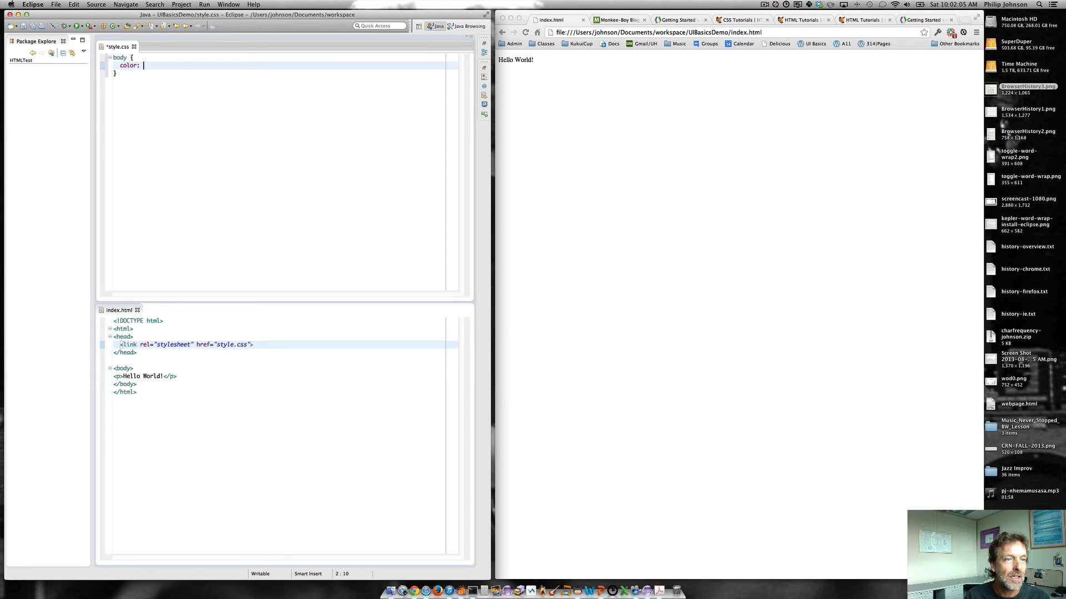
text(red;)
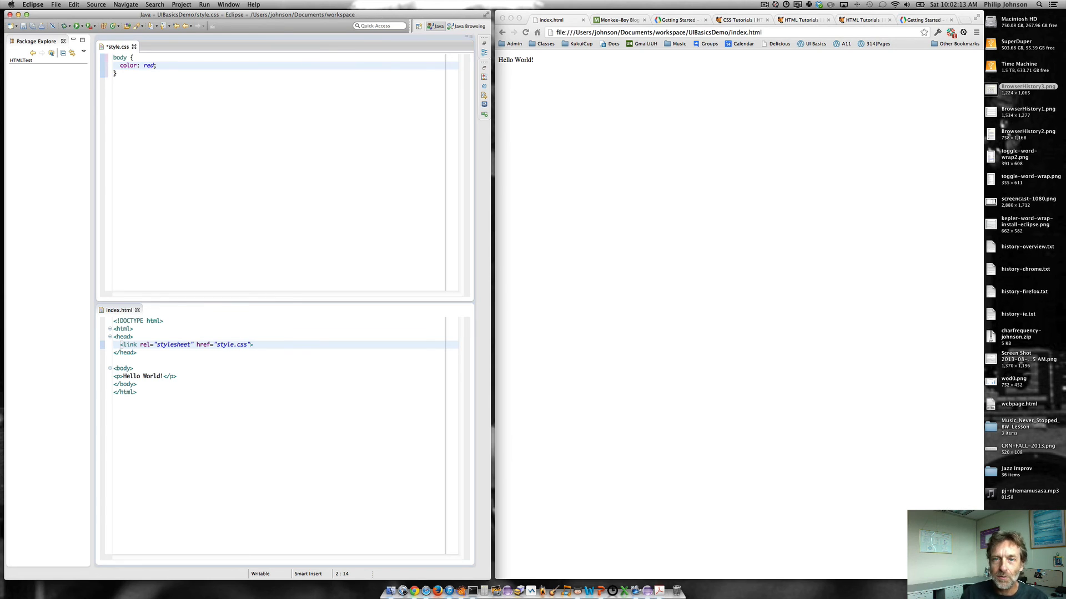
key(cmd+s)
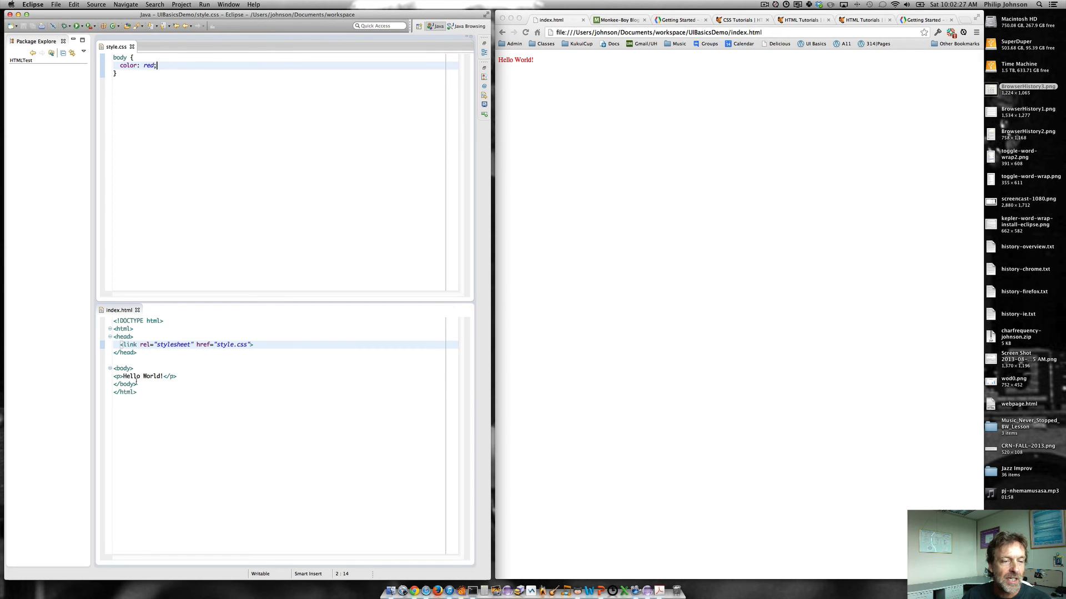
mouse_move(187, 156)
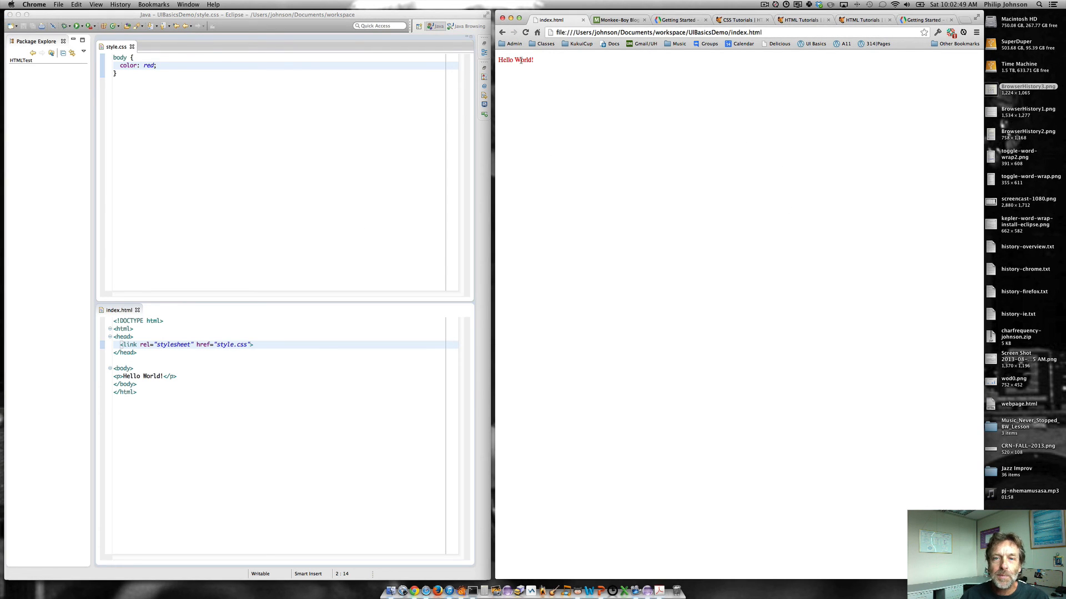
mouse_move(548, 103)
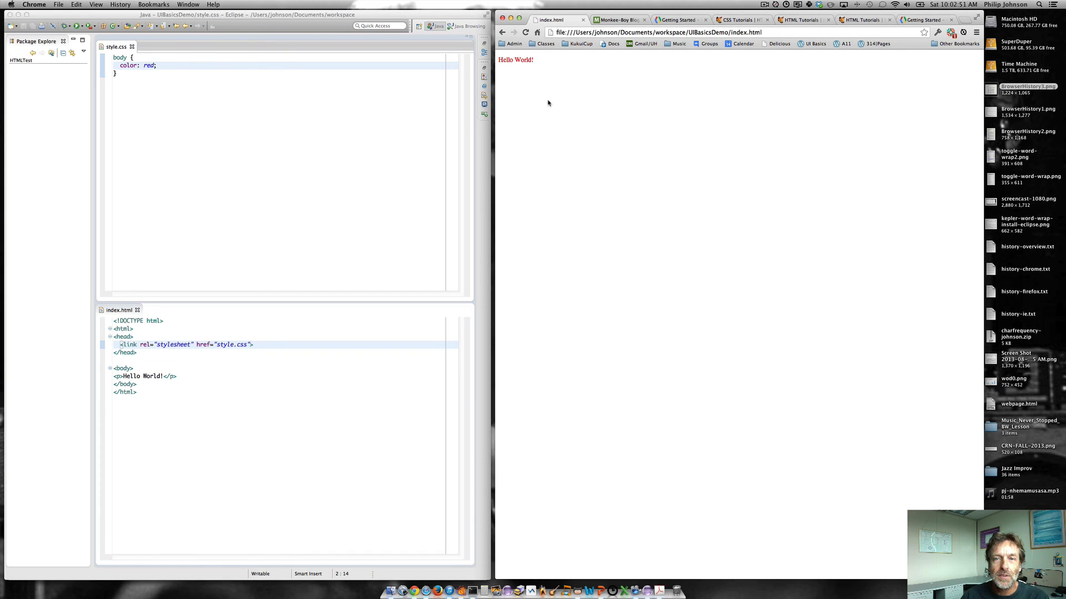
- Select the word World on the page and inspect its element in DevTools
click(95, 4)
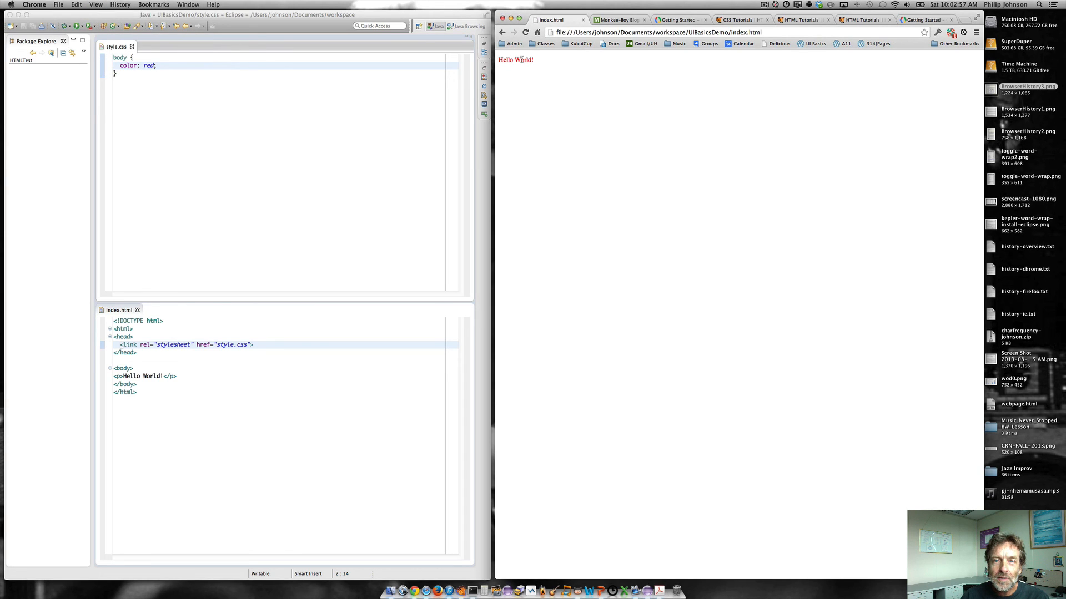
double_click(526, 59)
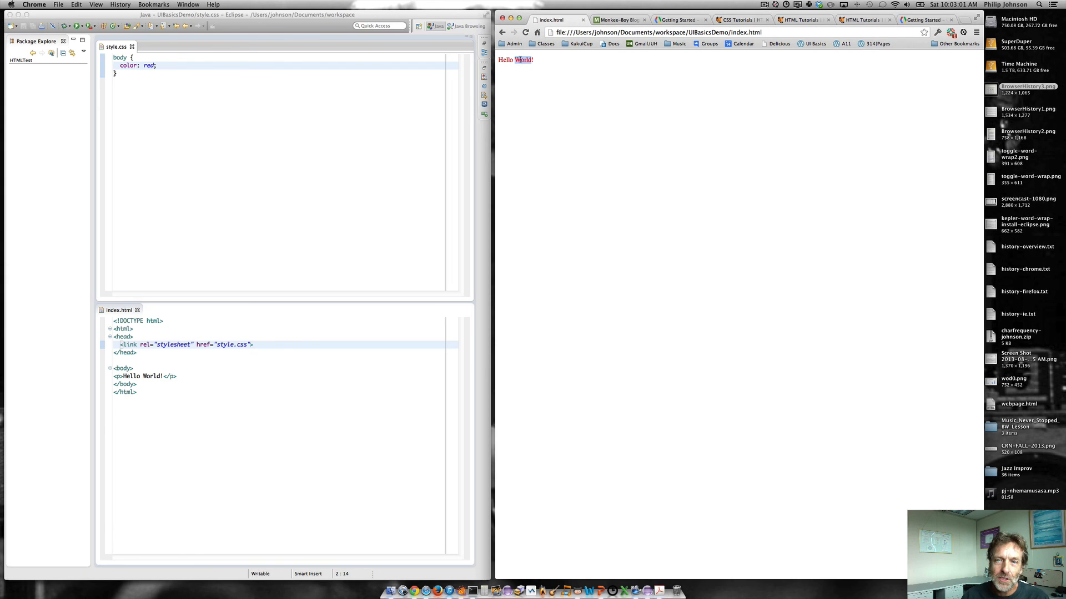
right_click(520, 60)
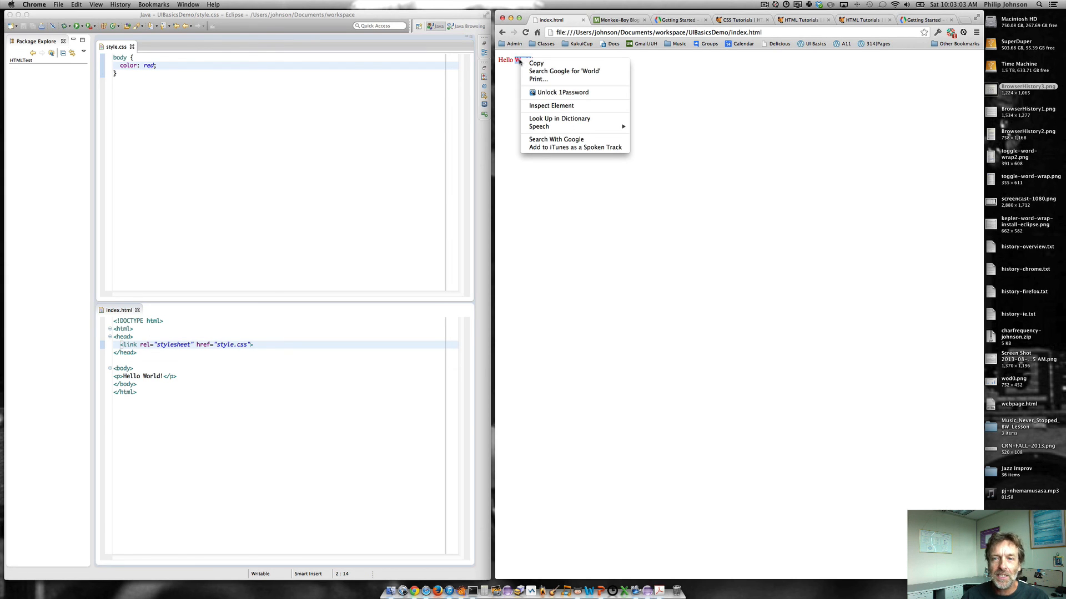
click(543, 108)
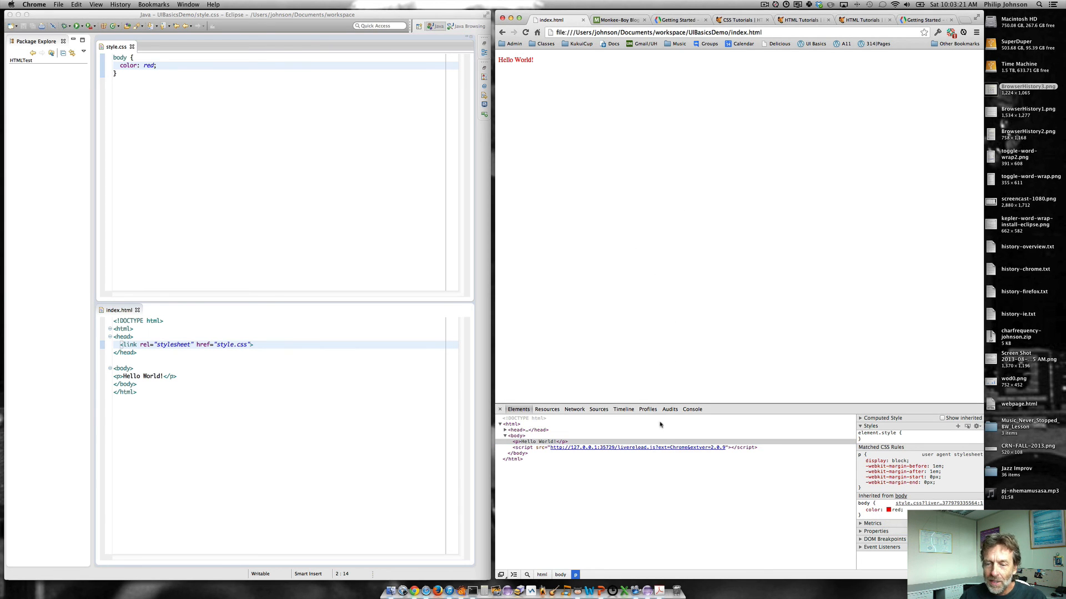
mouse_move(535, 442)
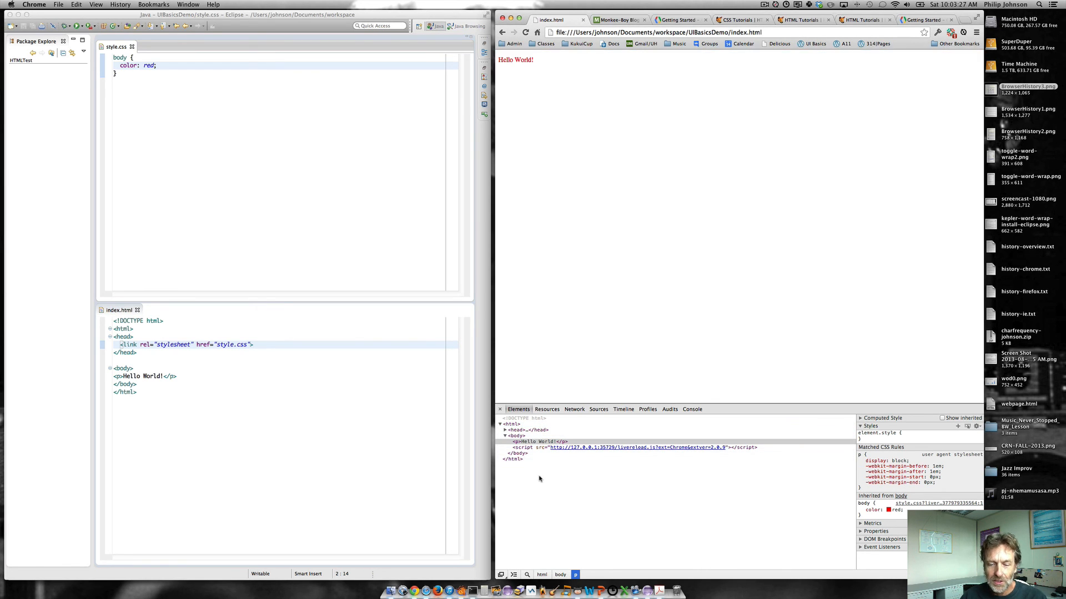
mouse_move(648, 513)
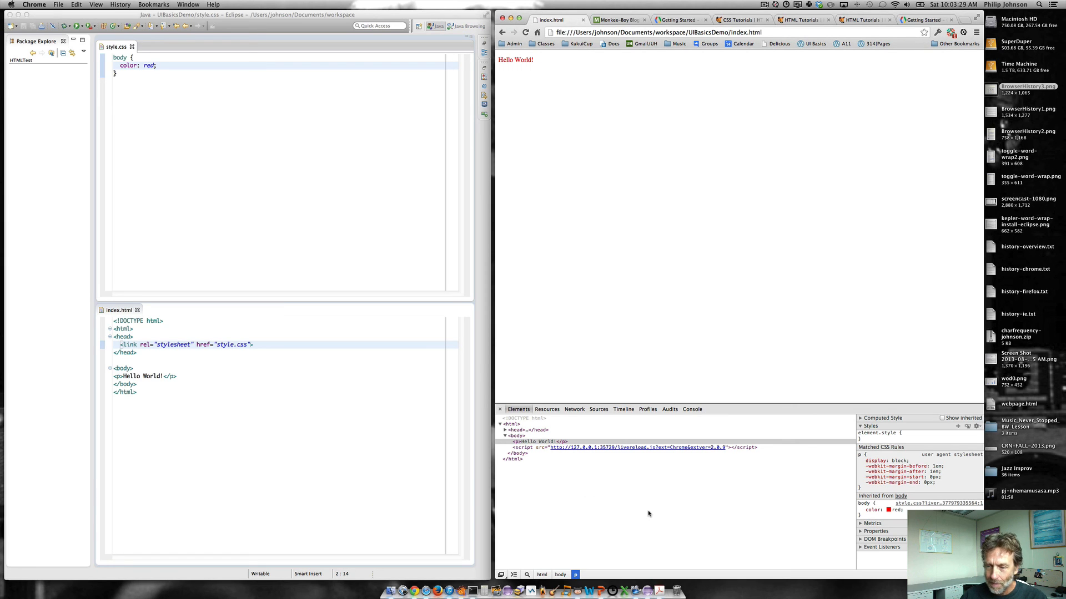
mouse_move(635, 526)
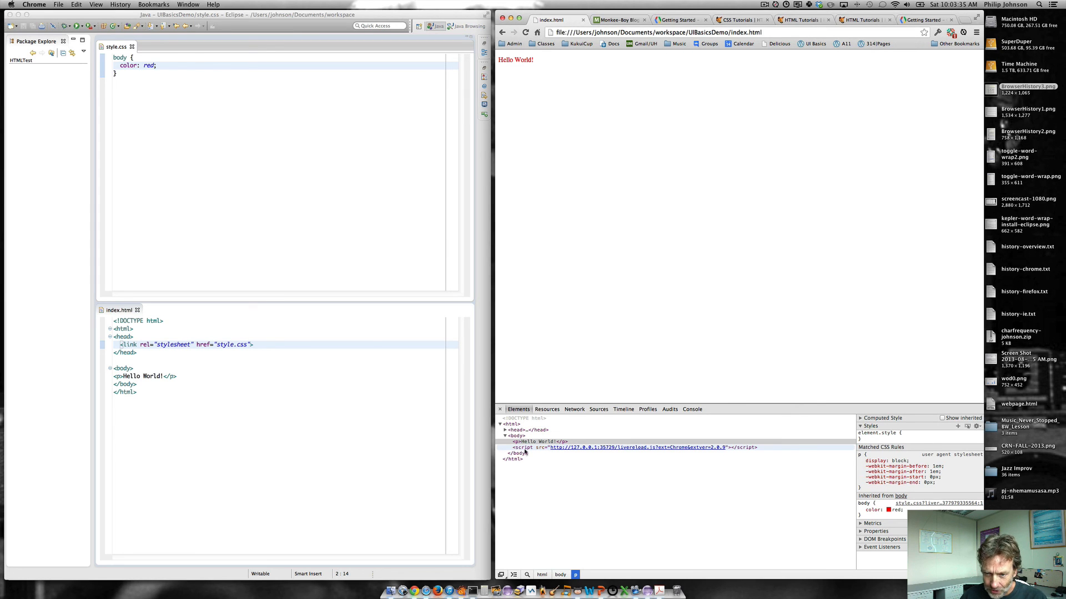
mouse_move(632, 447)
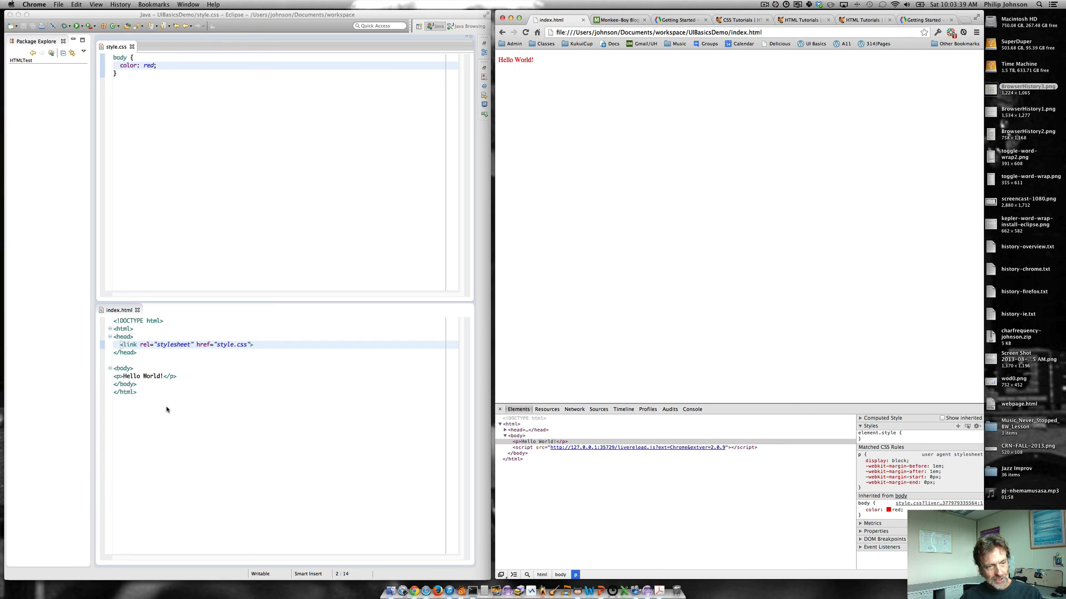
mouse_move(168, 373)
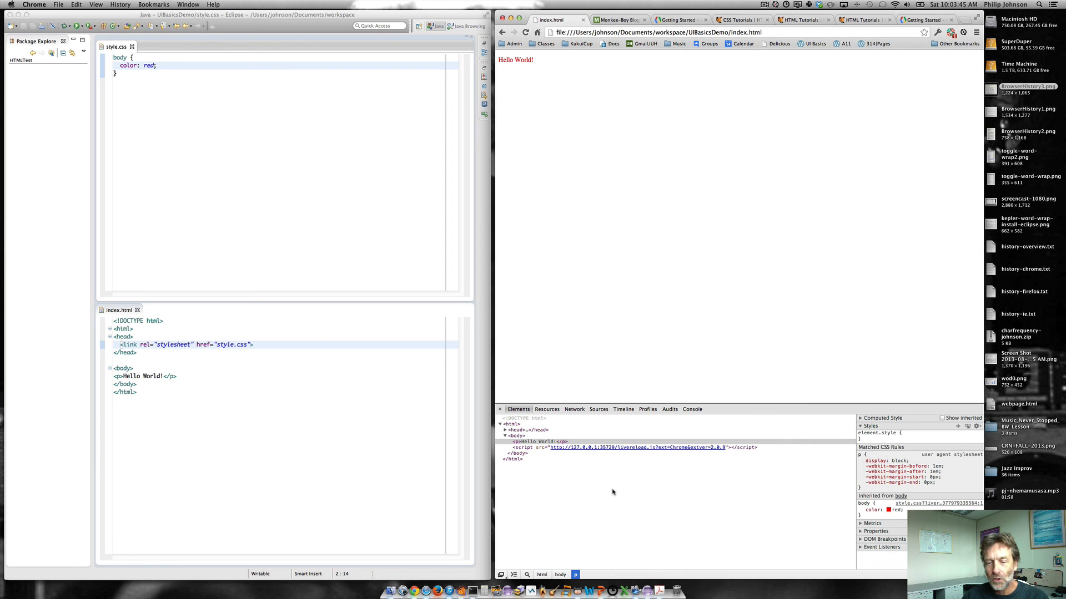
mouse_move(732, 448)
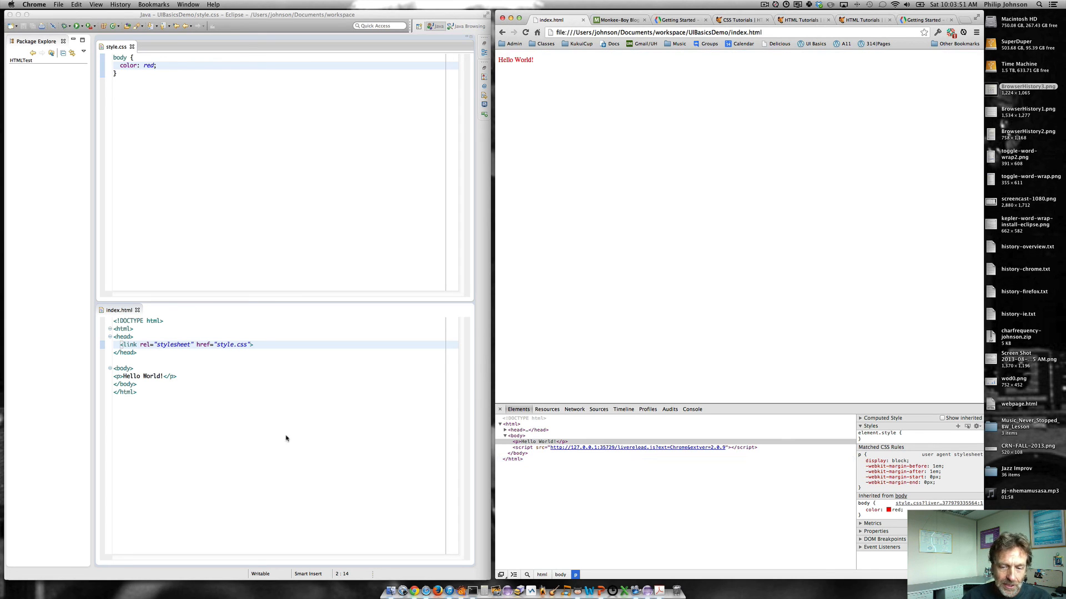
mouse_move(169, 396)
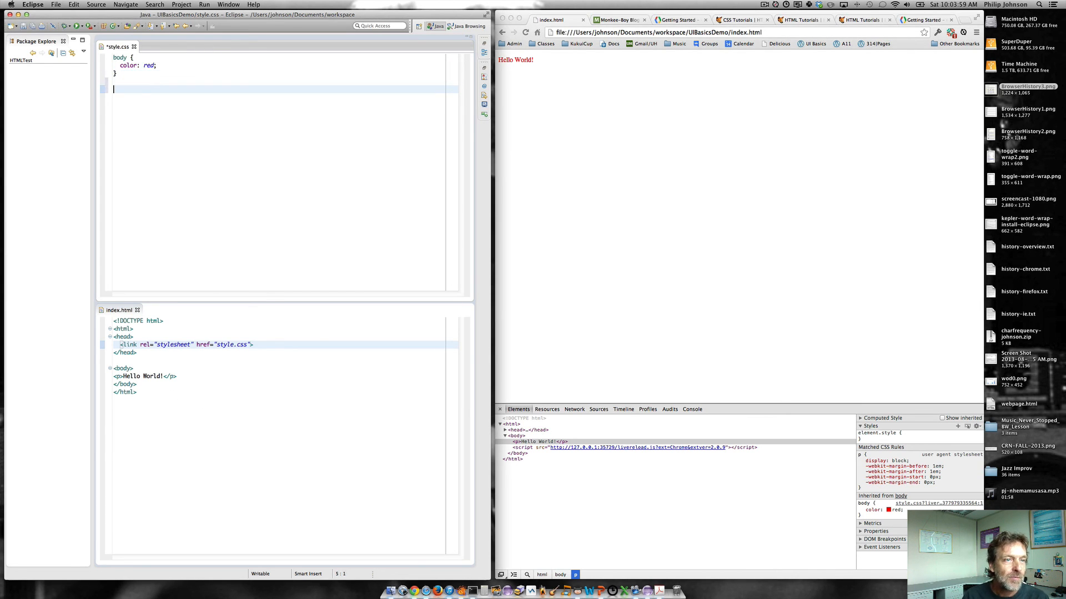
- Write a p { color: blue; } rule in style.css and check it in the DevTools Styles pane
text(p)
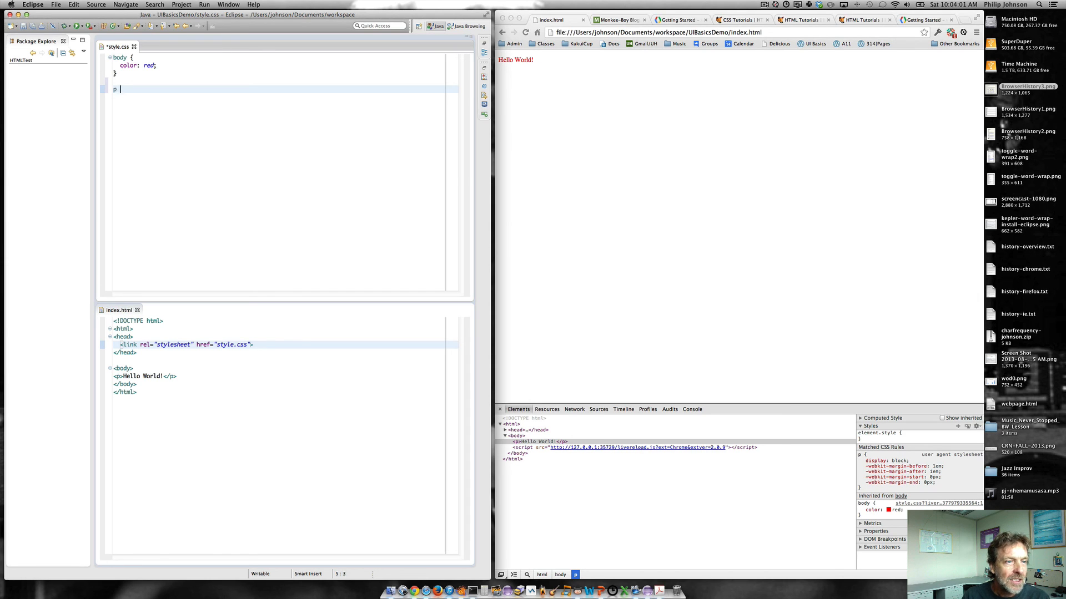
text({)
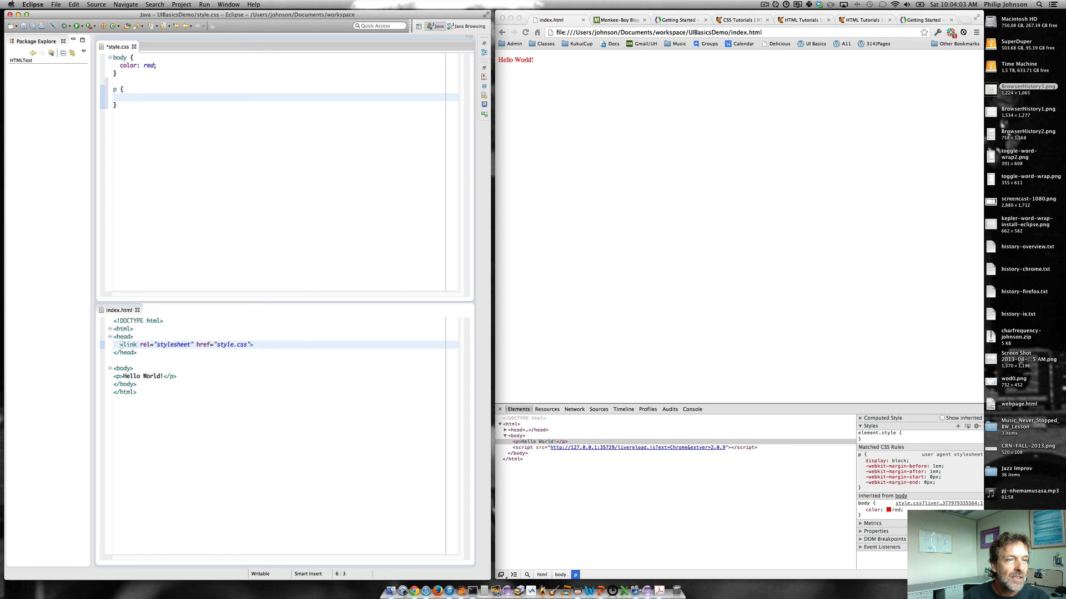
text(color:)
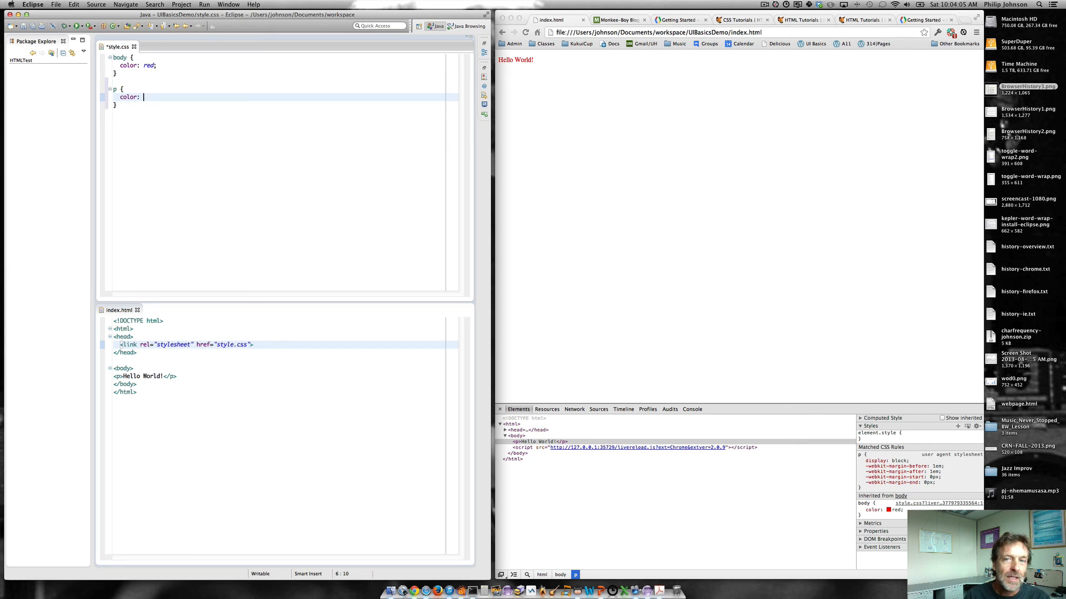
text(blue;)
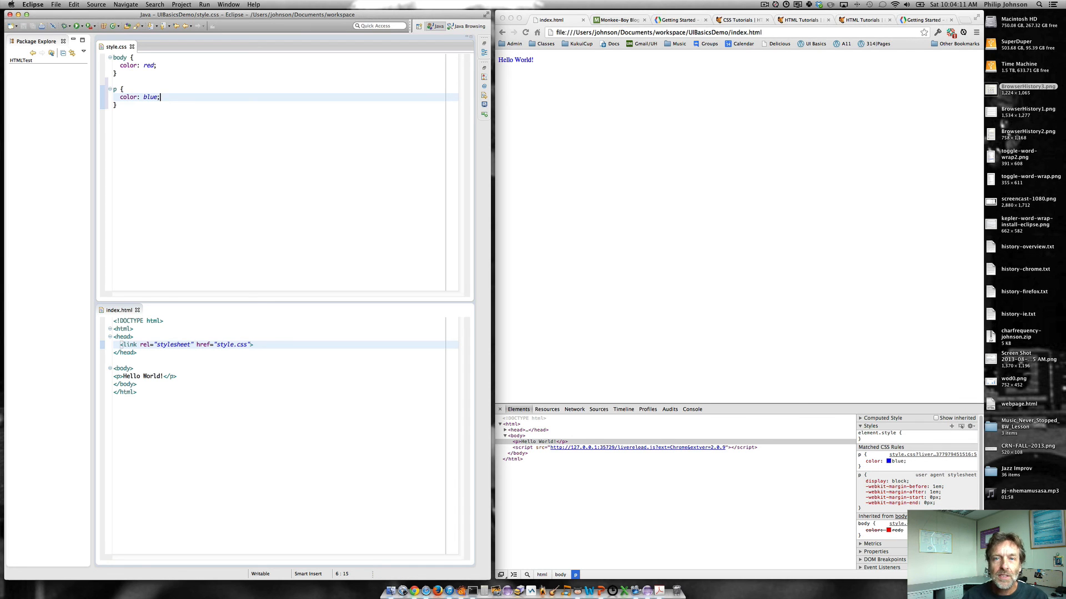
mouse_move(423, 26)
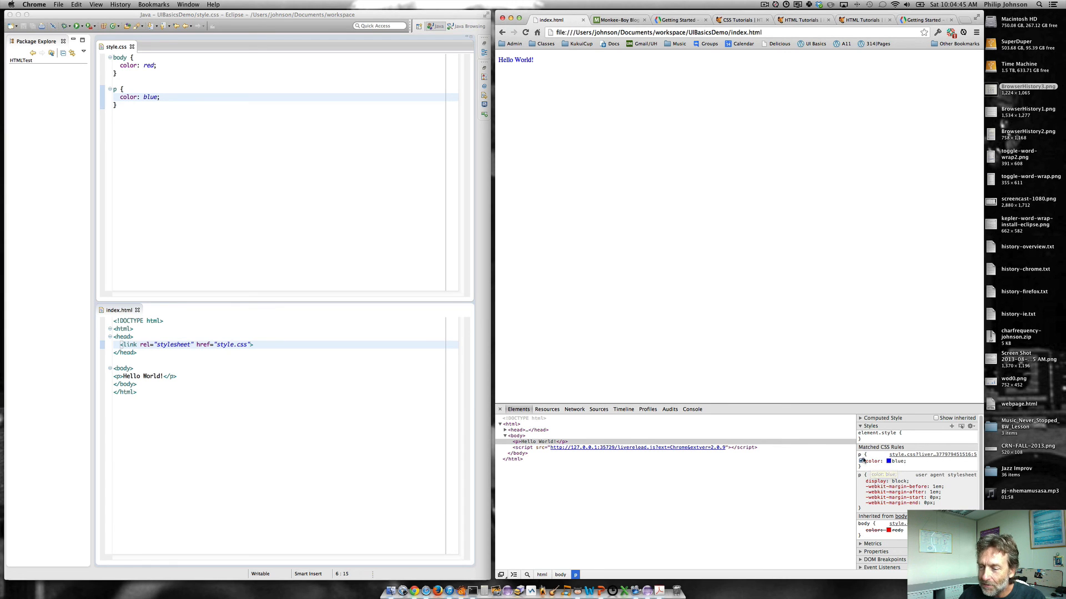
click(862, 461)
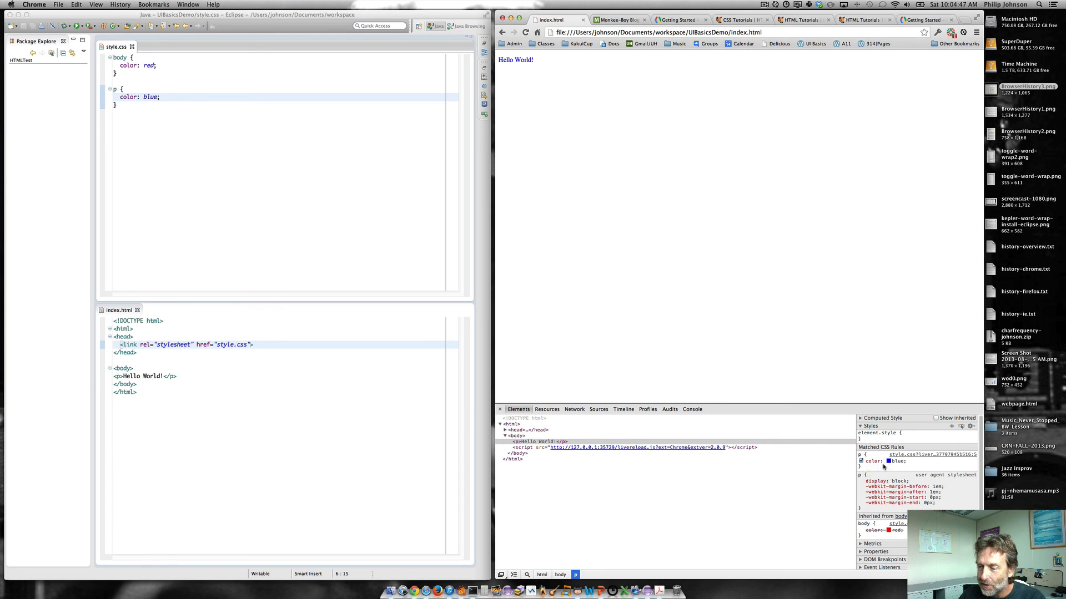